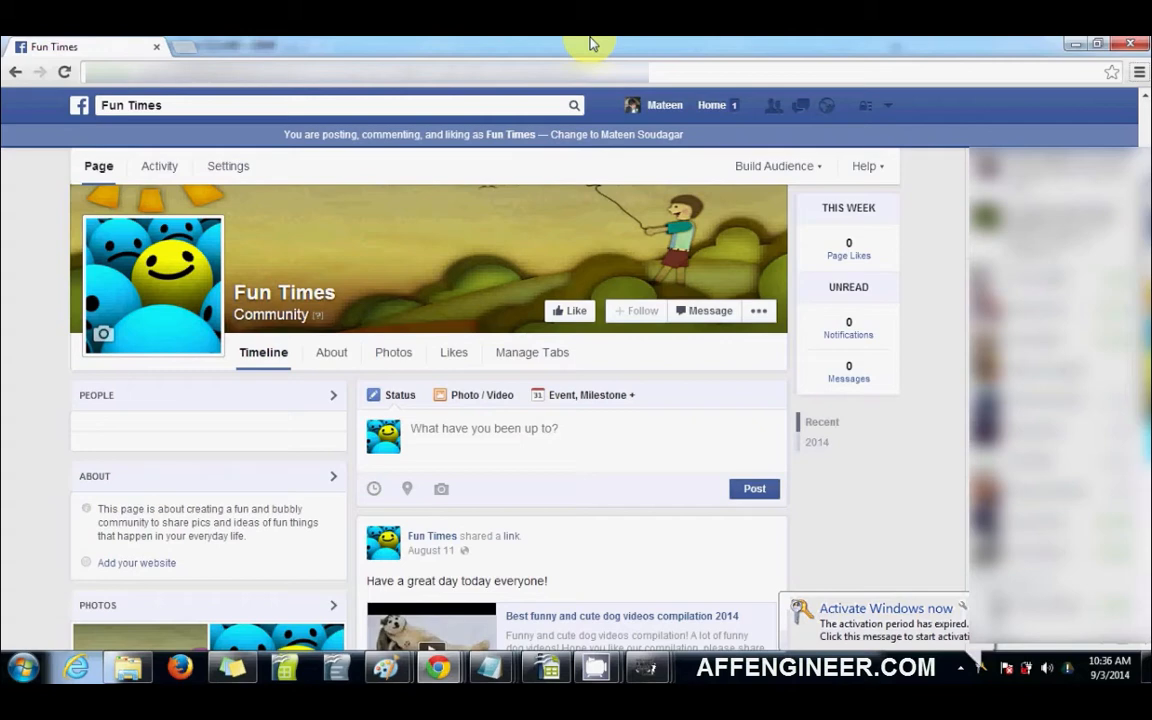
pyautogui.click(516, 428)
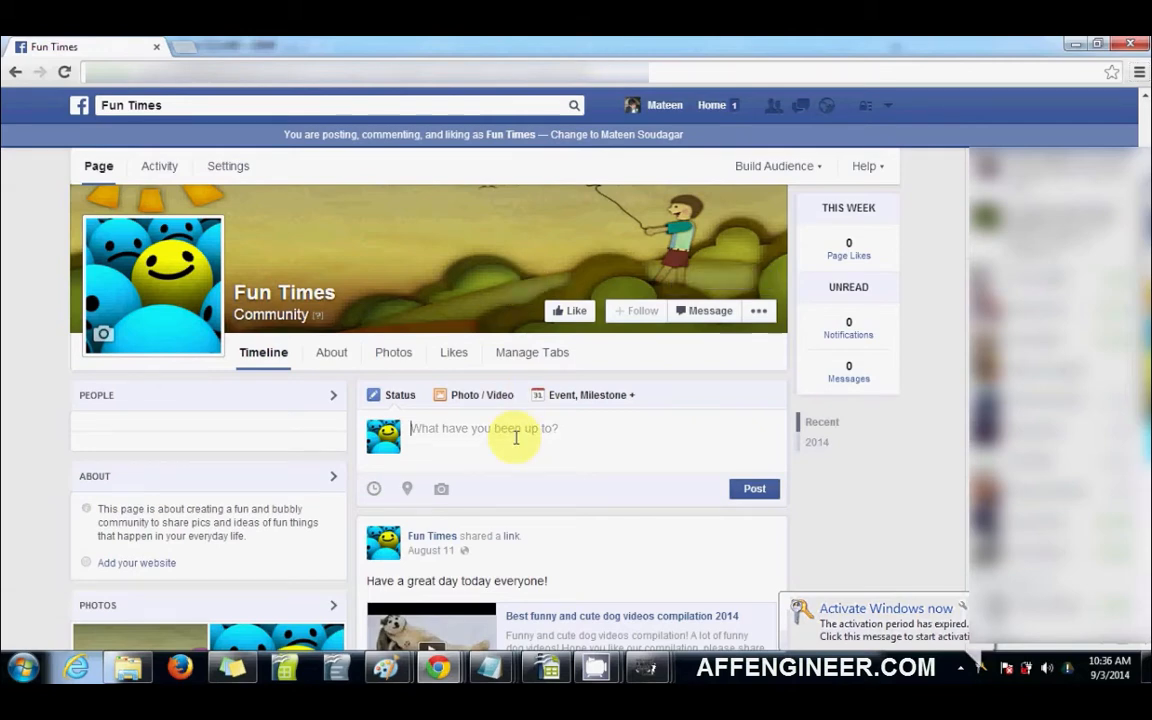
pyautogui.scroll(-3)
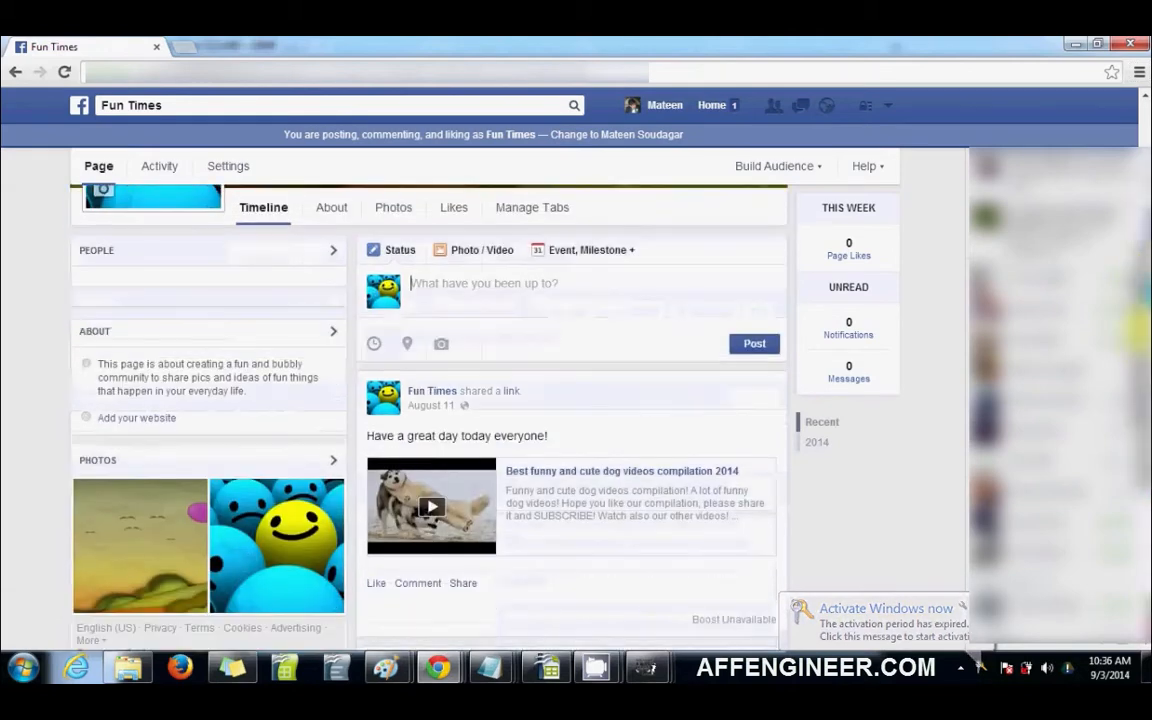
pyautogui.scroll(3)
pyautogui.write('"')
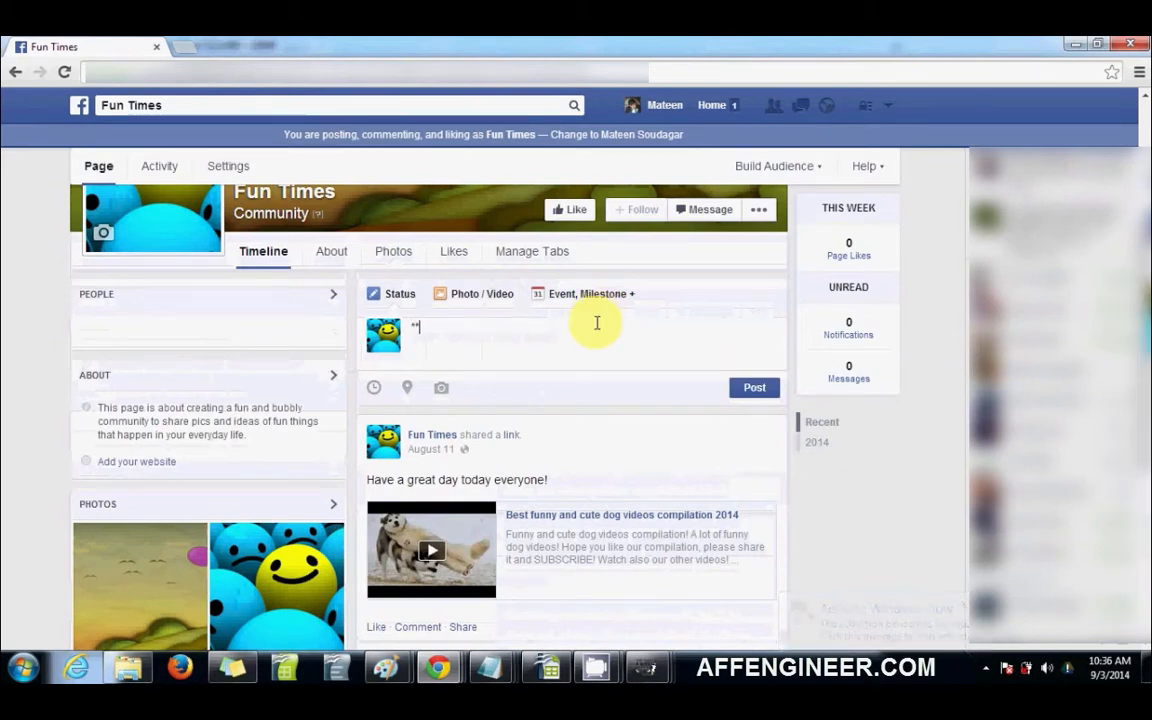
pyautogui.write('Just release')
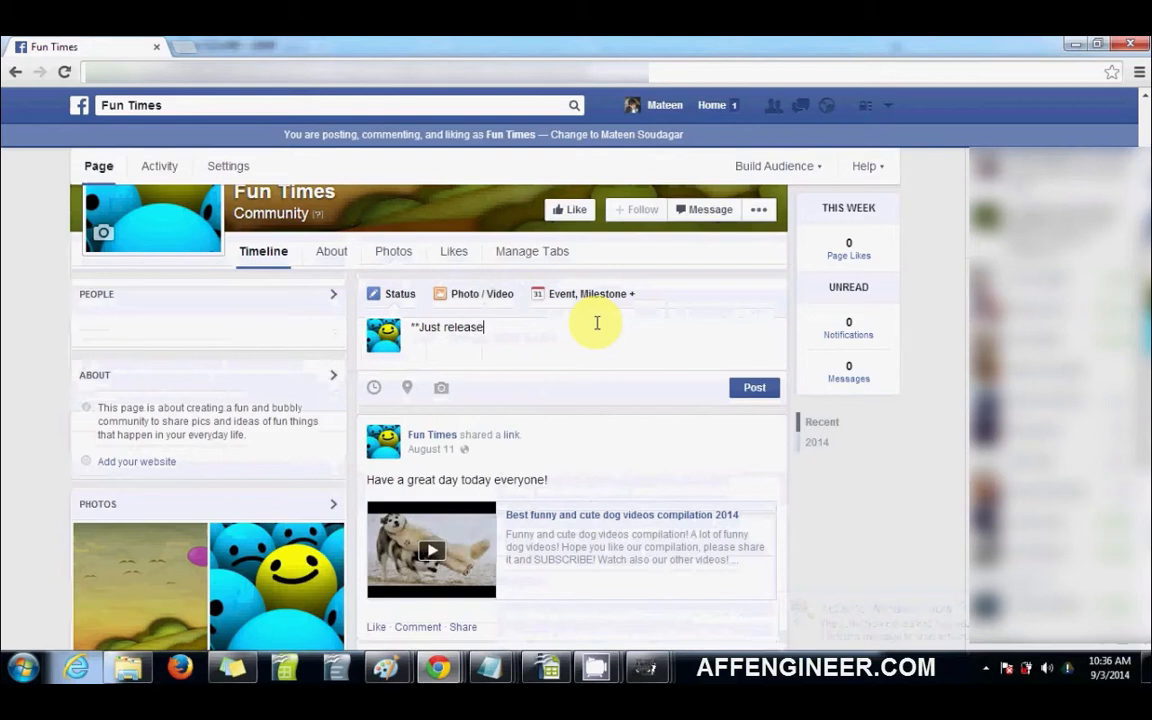
pyautogui.write('Rel')
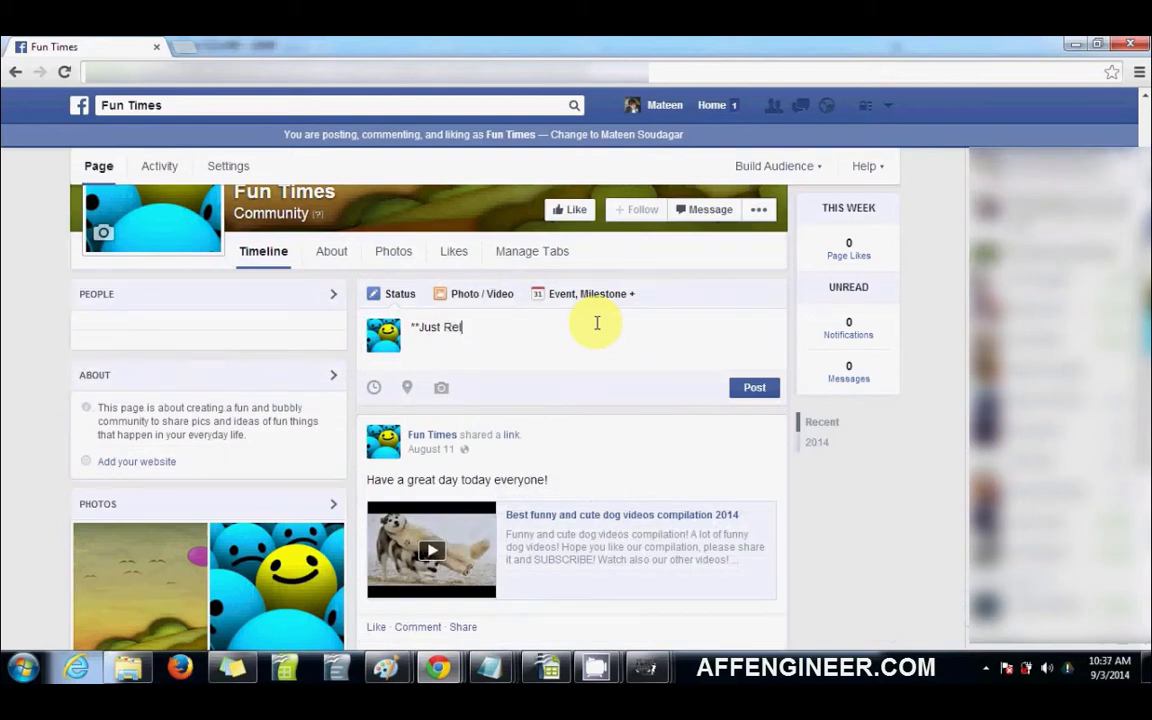
pyautogui.write('eased')
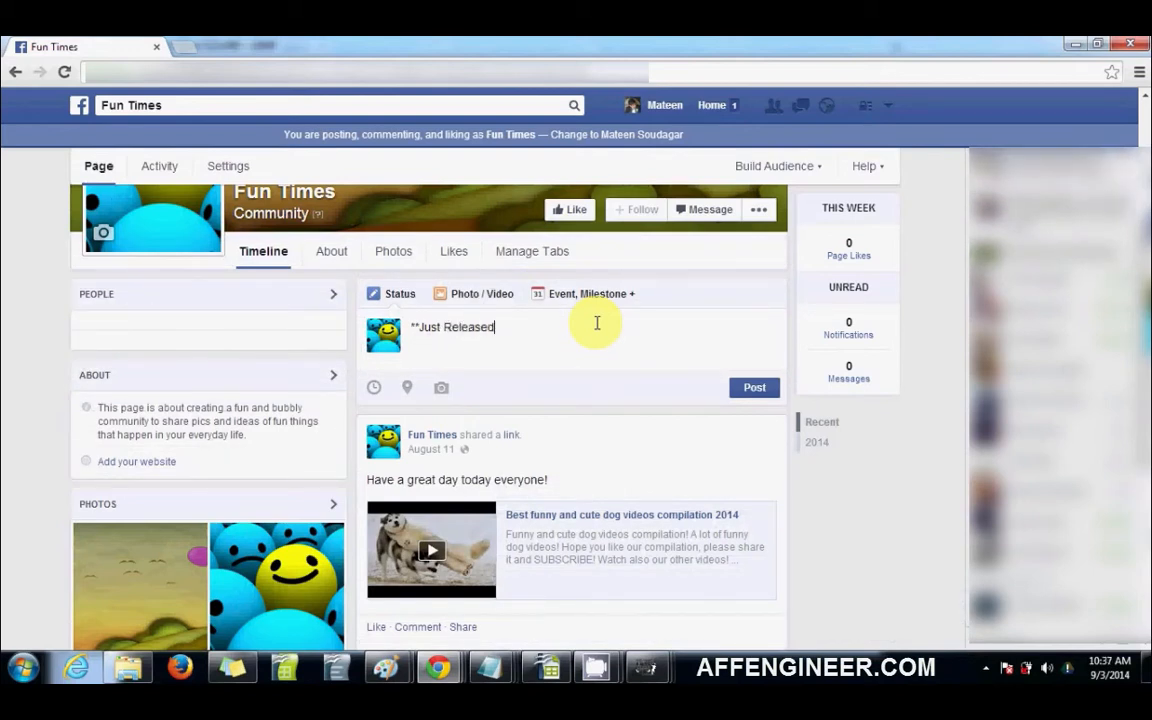
pyautogui.write('**')
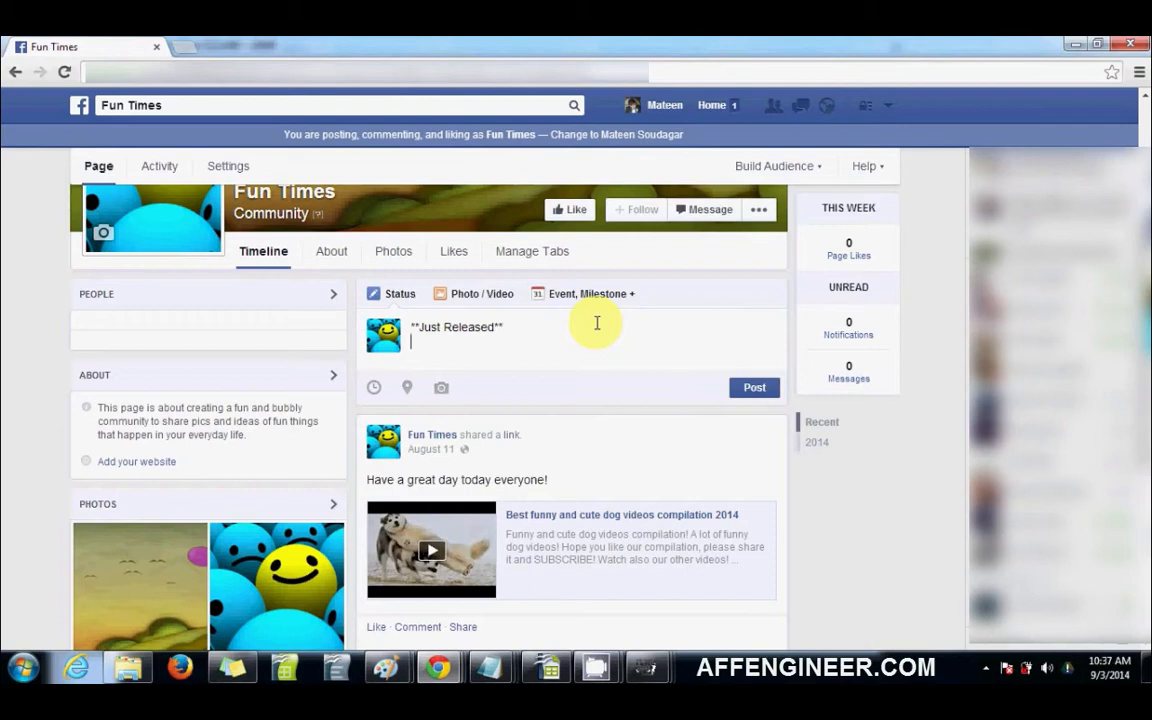
pyautogui.write('http://')
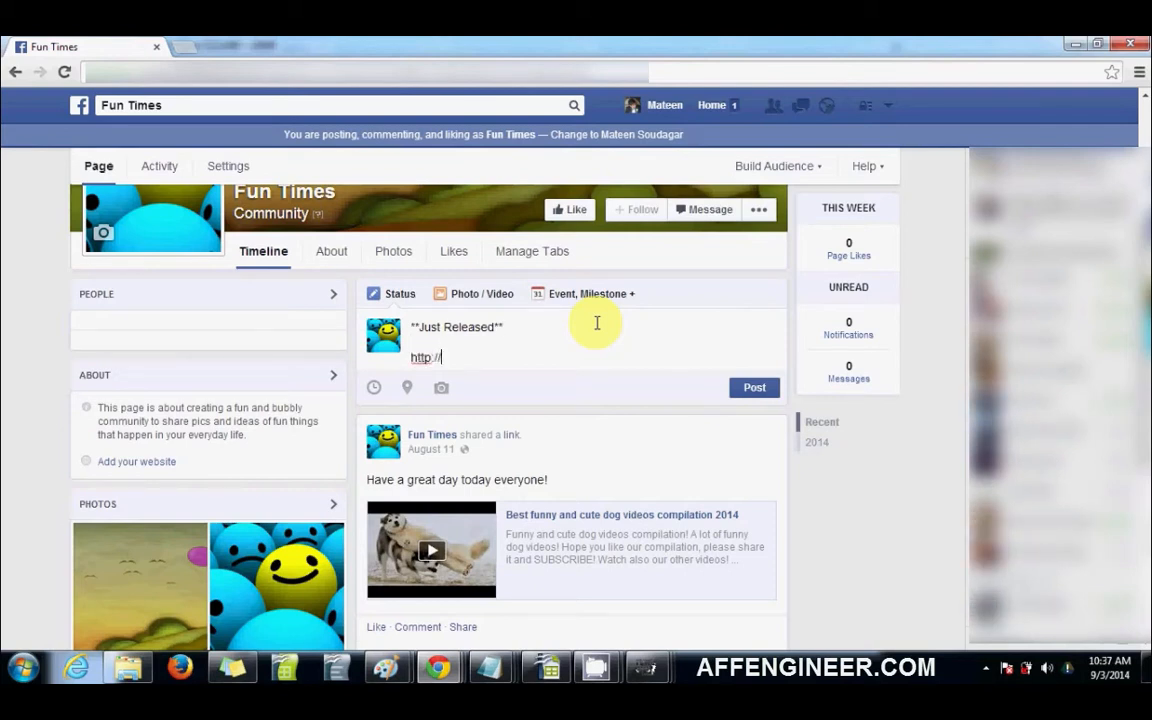
pyautogui.write('teespring.com')
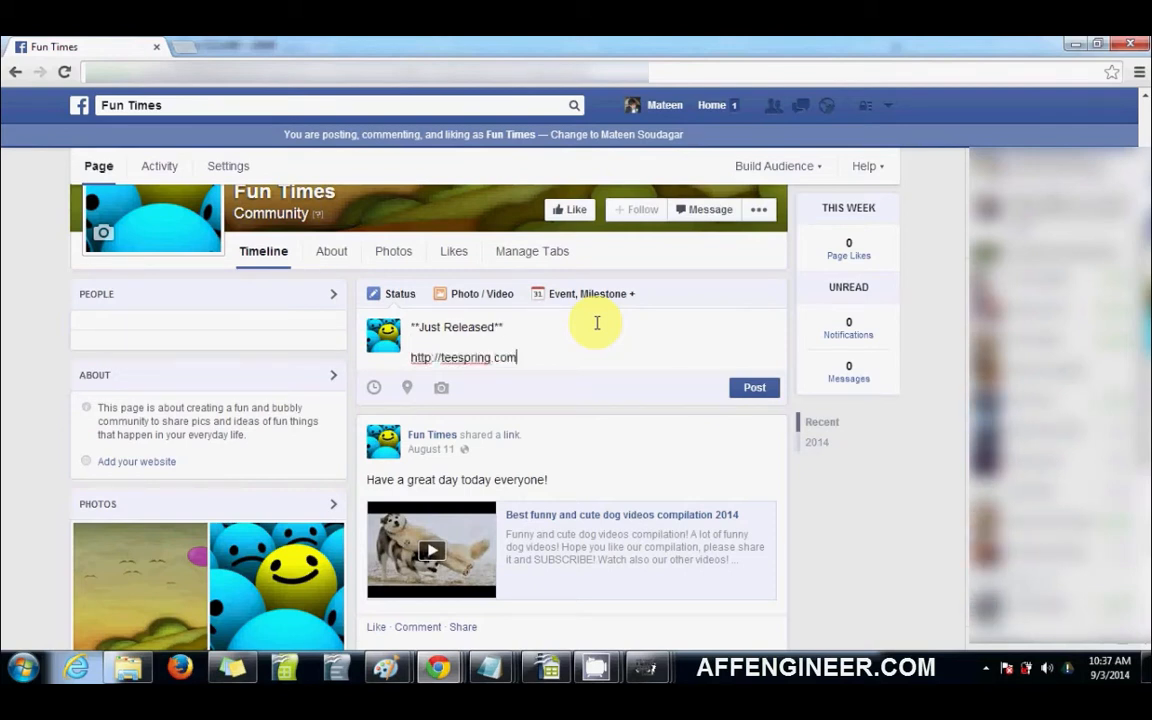
pyautogui.write('/myca')
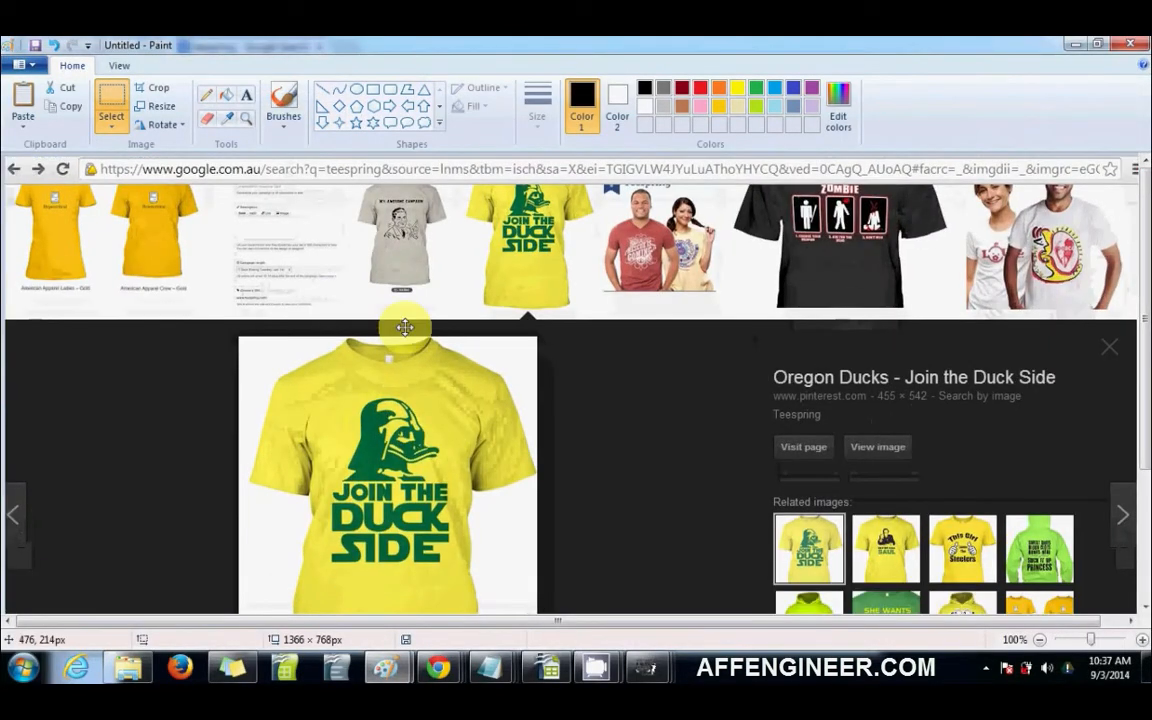
# Select a rectangle around the yellow Join the Duck Side t-shirt in the pasted screenshot.
pyautogui.scroll(-3)
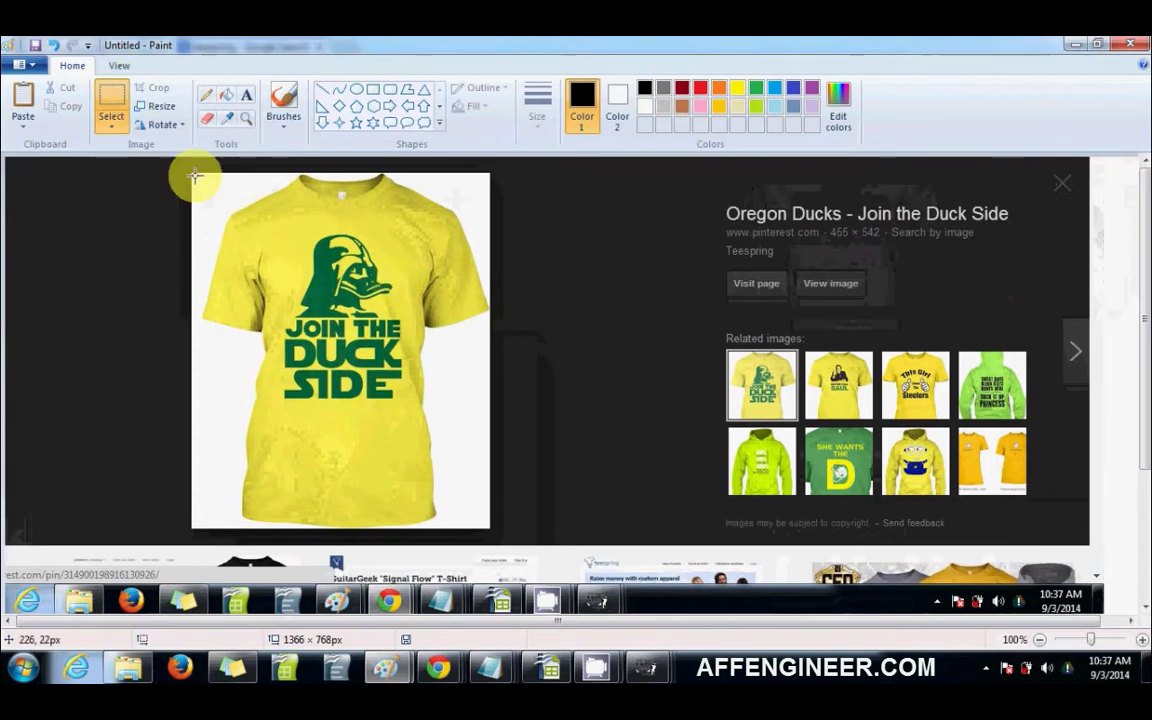
pyautogui.moveTo(196, 178); pyautogui.dragTo(484, 524)
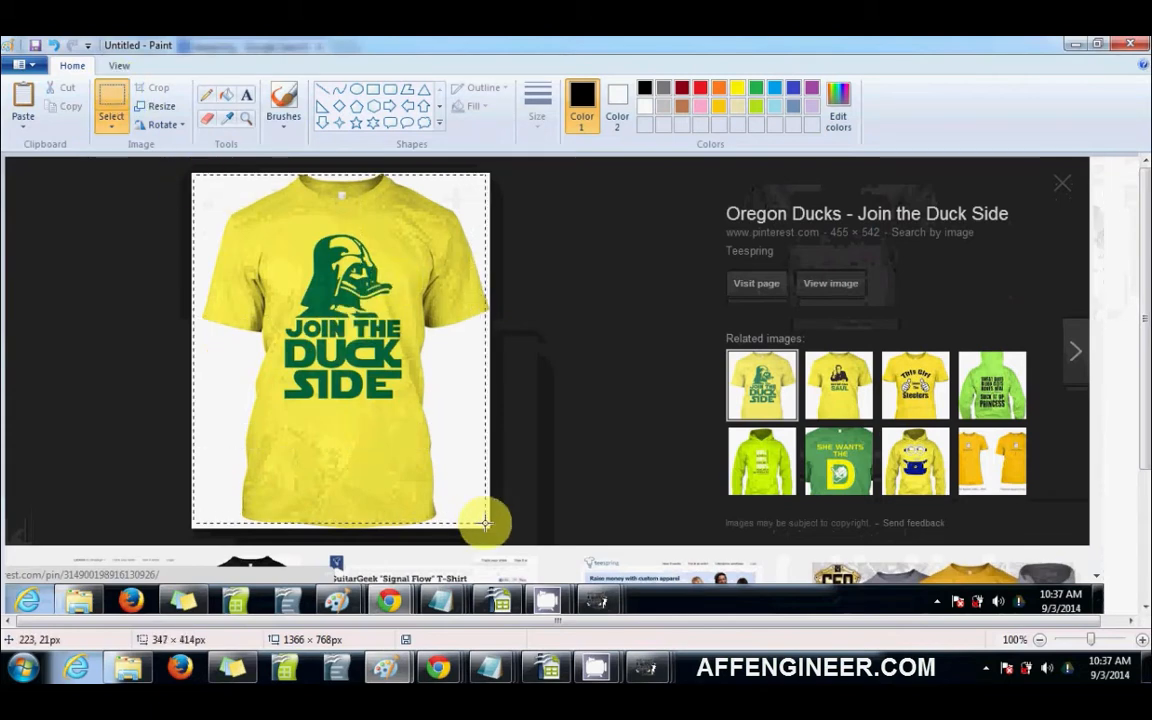
pyautogui.moveTo(484, 524); pyautogui.dragTo(490, 530)
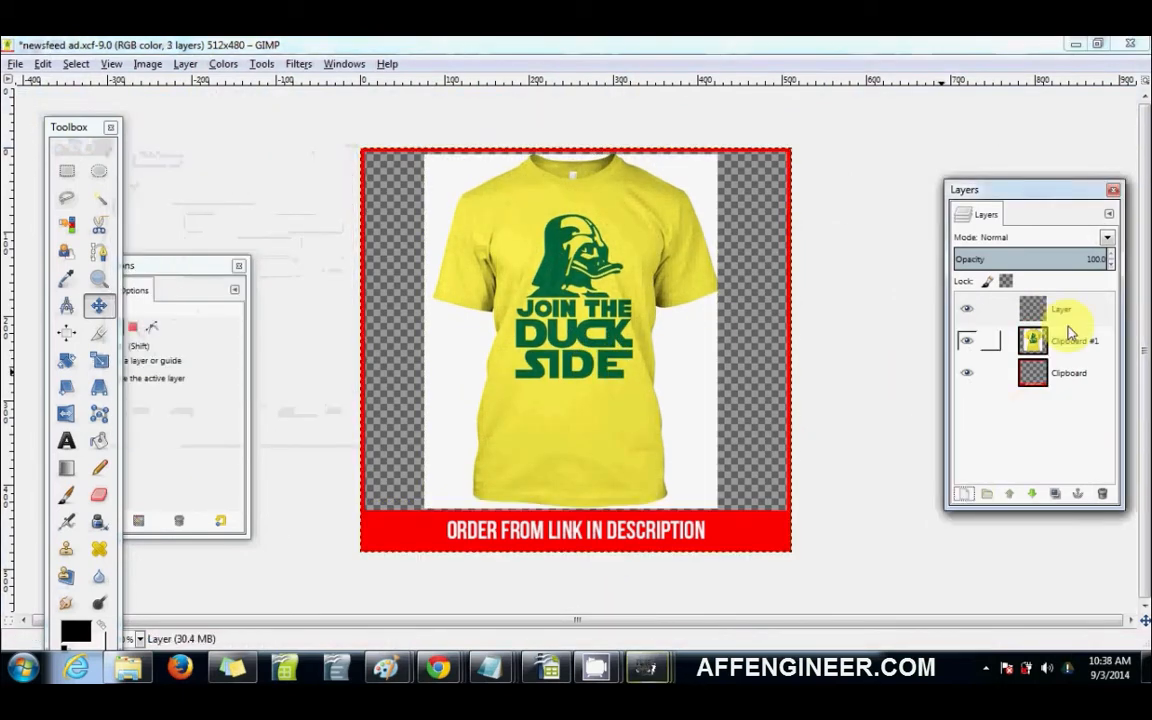
# Arrange the t-shirt layer in the ad and export the image as newsfeed ad.png.
pyautogui.click(1060, 308)
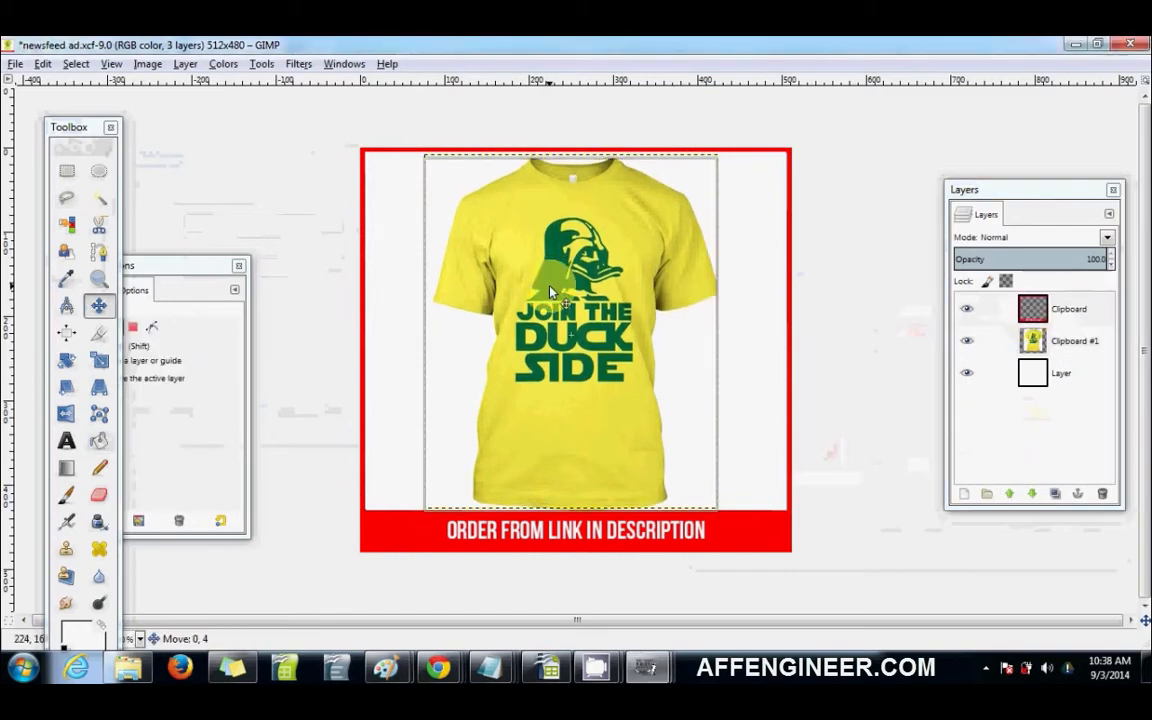
pyautogui.click(16, 62)
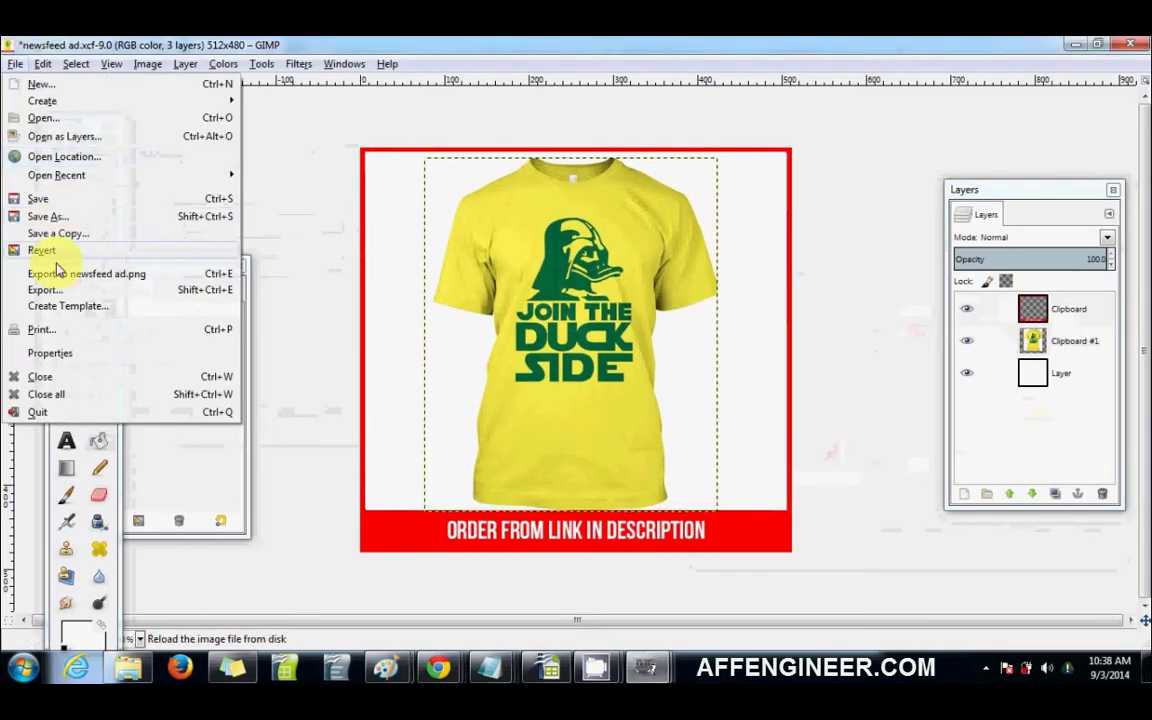
pyautogui.click(44, 288)
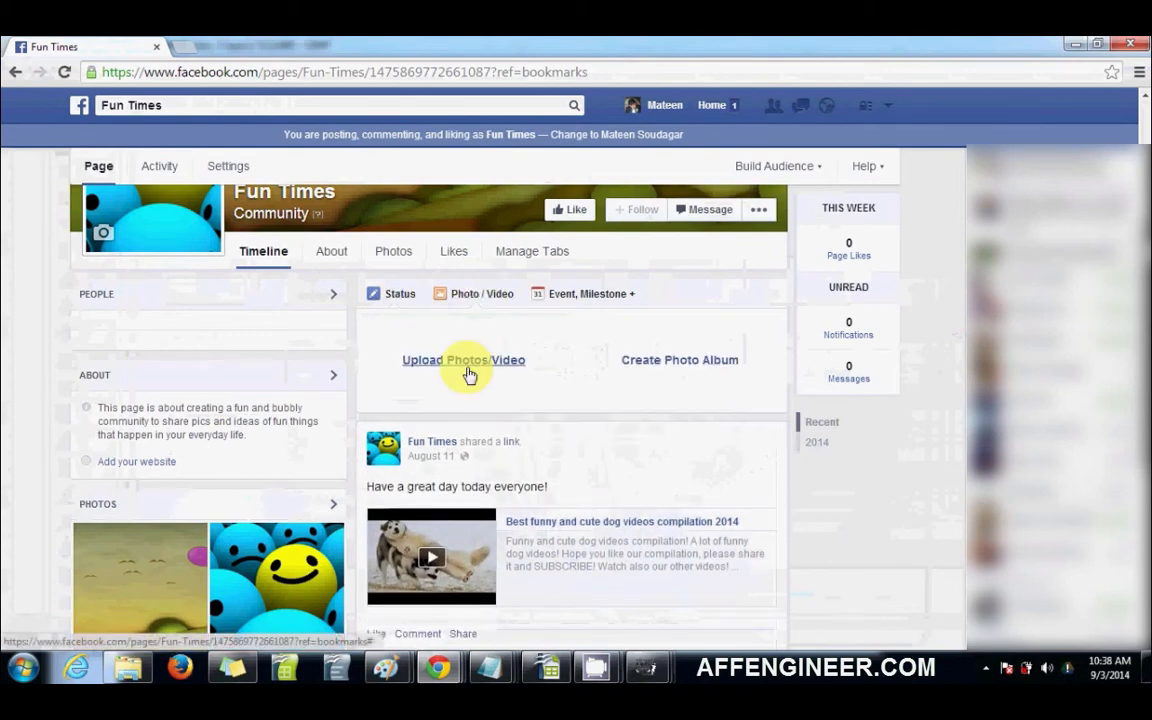
# Upload newsfeed ad.png from the Desktop as the post's photo.
pyautogui.click(464, 360)
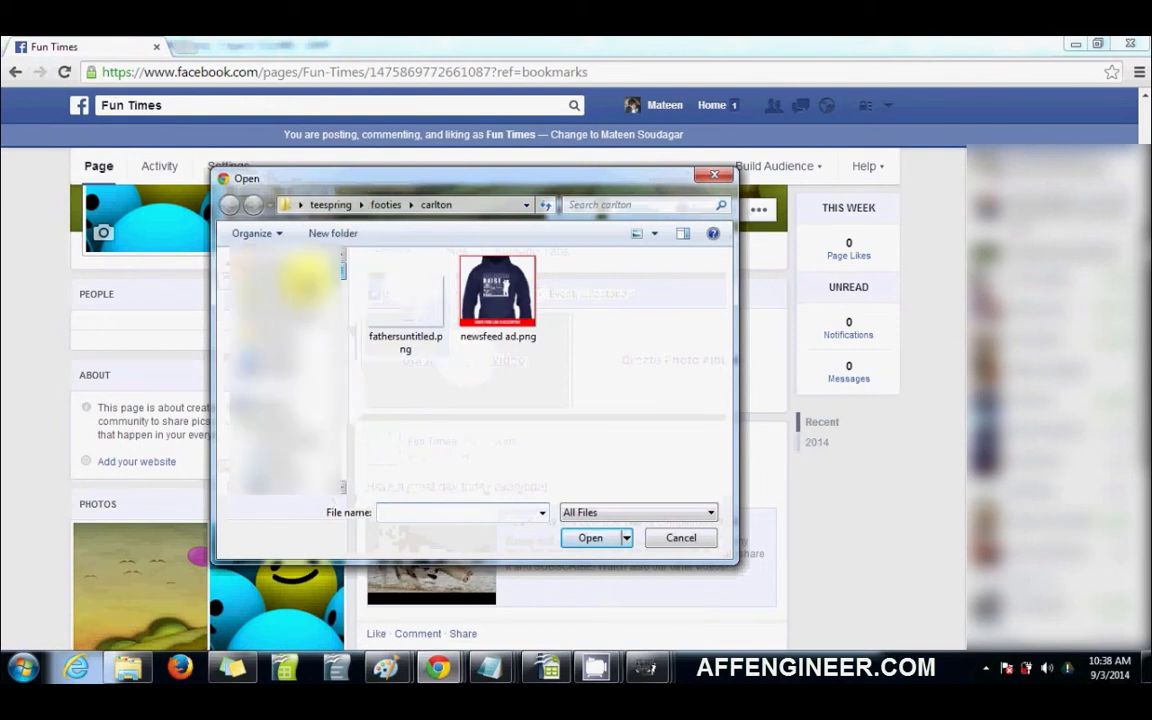
pyautogui.click(278, 370)
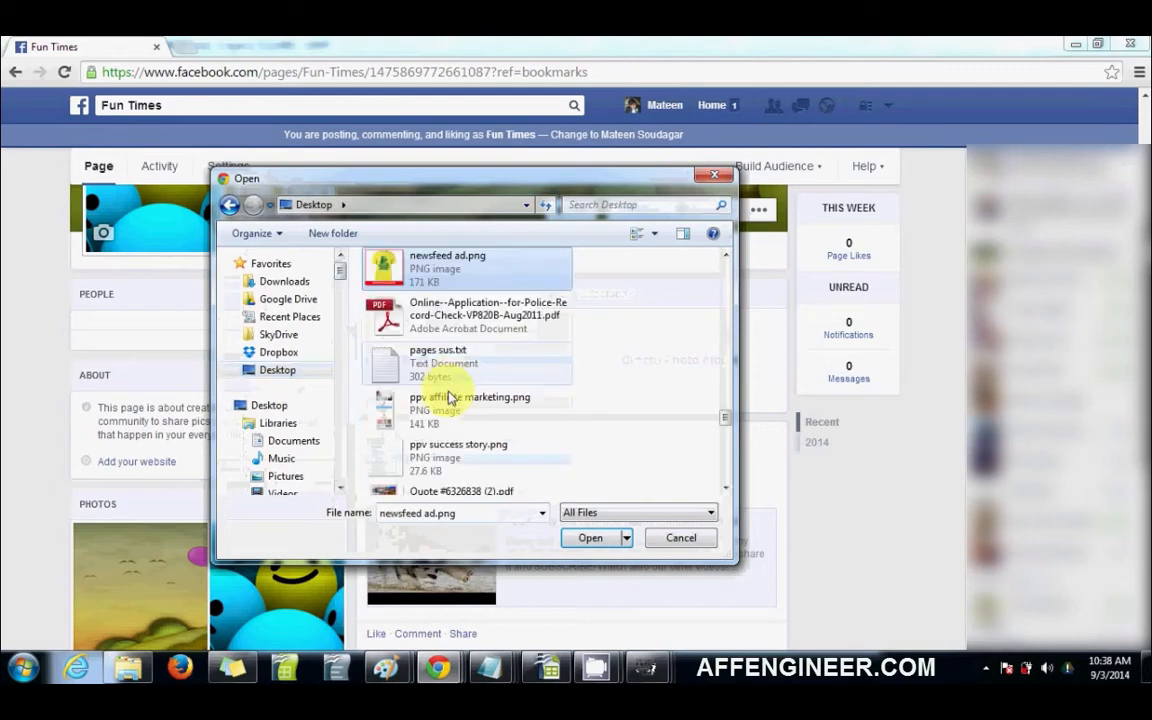
pyautogui.moveTo(616, 552)
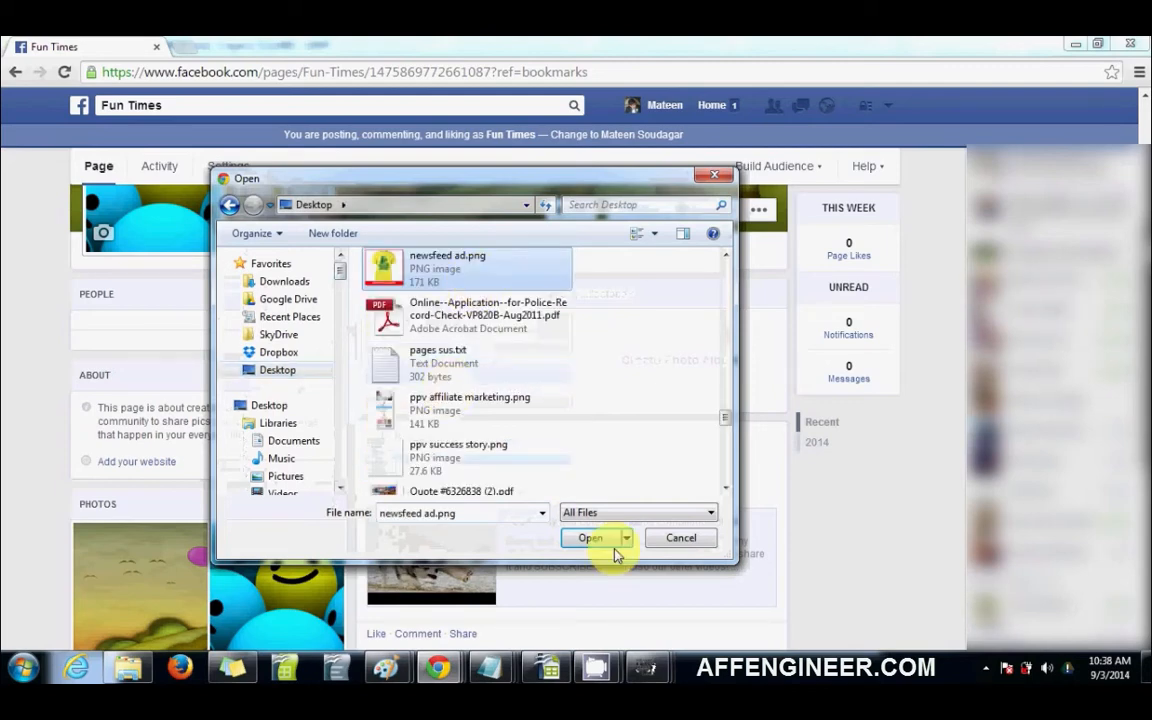
pyautogui.click(590, 536)
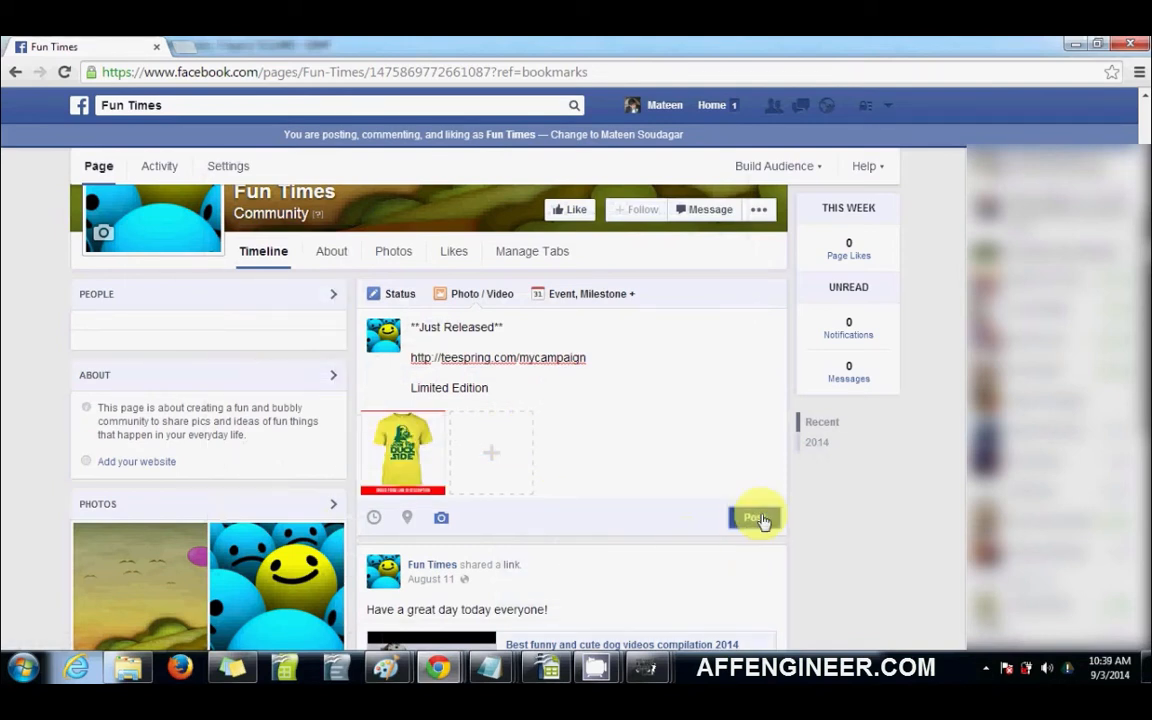
# Publish the Just Released page post and open a new browser tab.
pyautogui.click(756, 516)
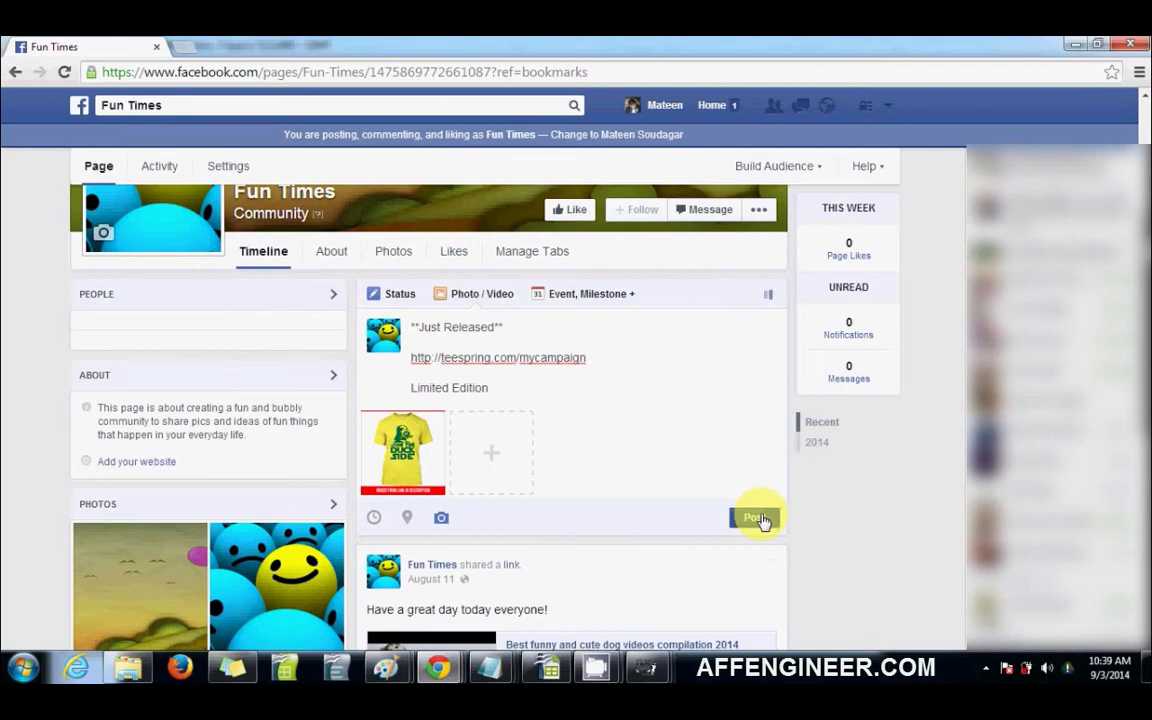
pyautogui.click(756, 516)
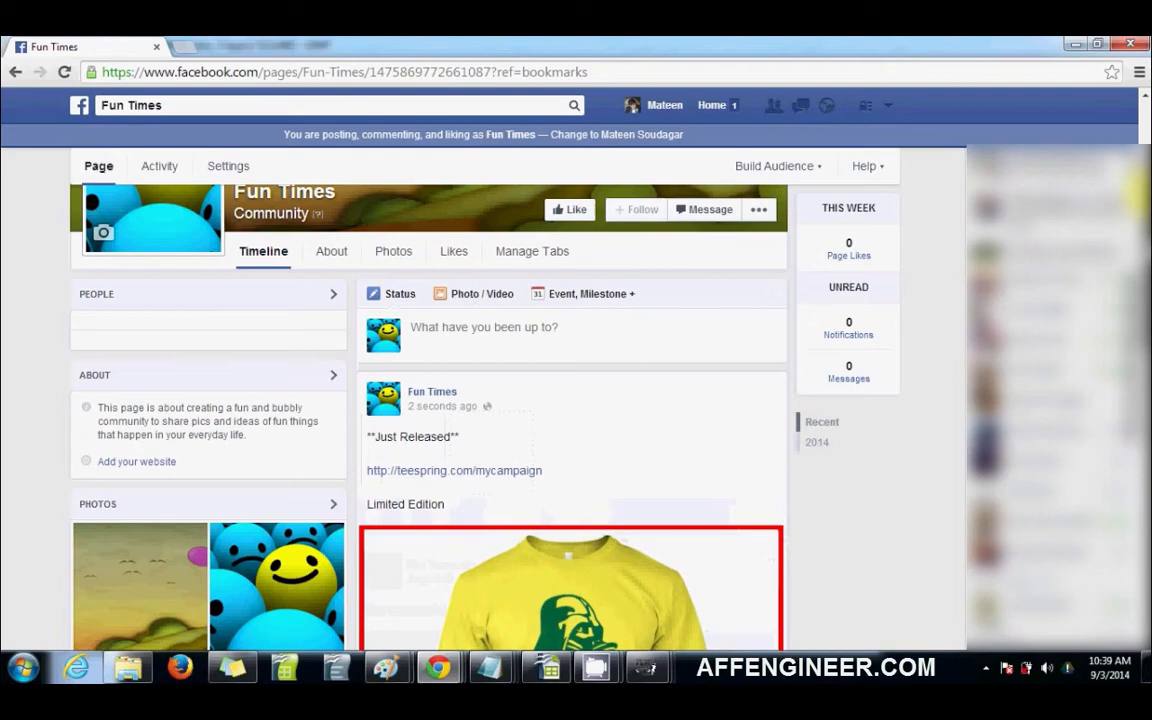
pyautogui.scroll(-3)
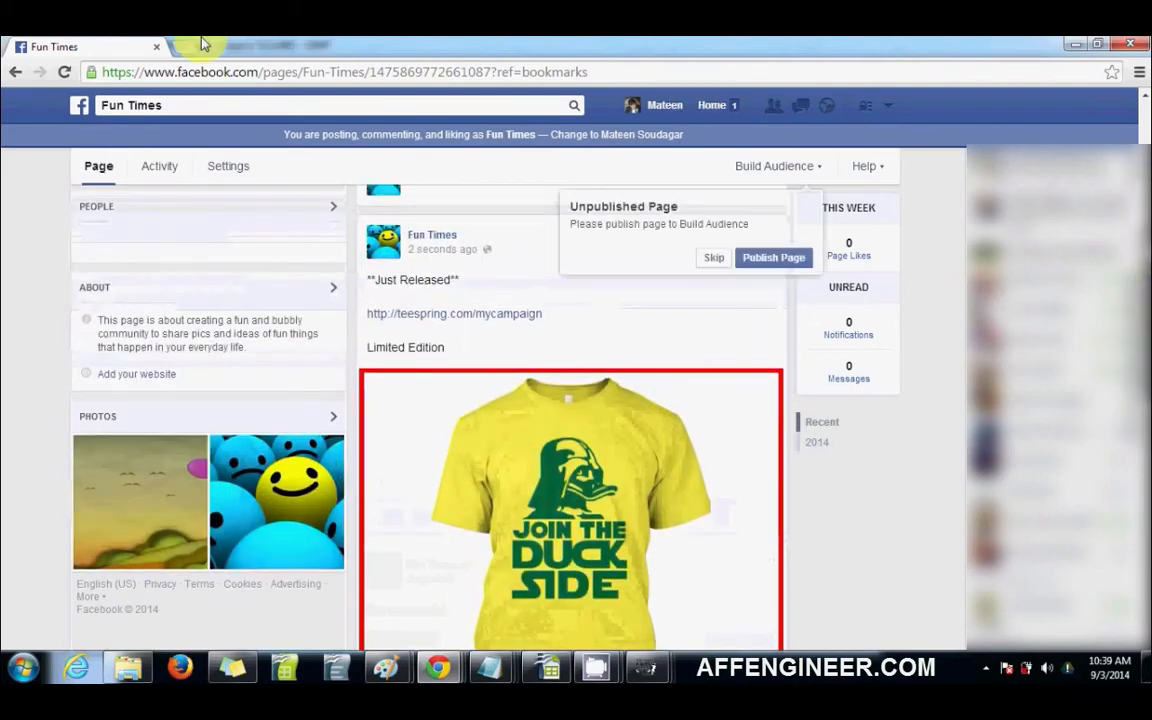
pyautogui.click(244, 46)
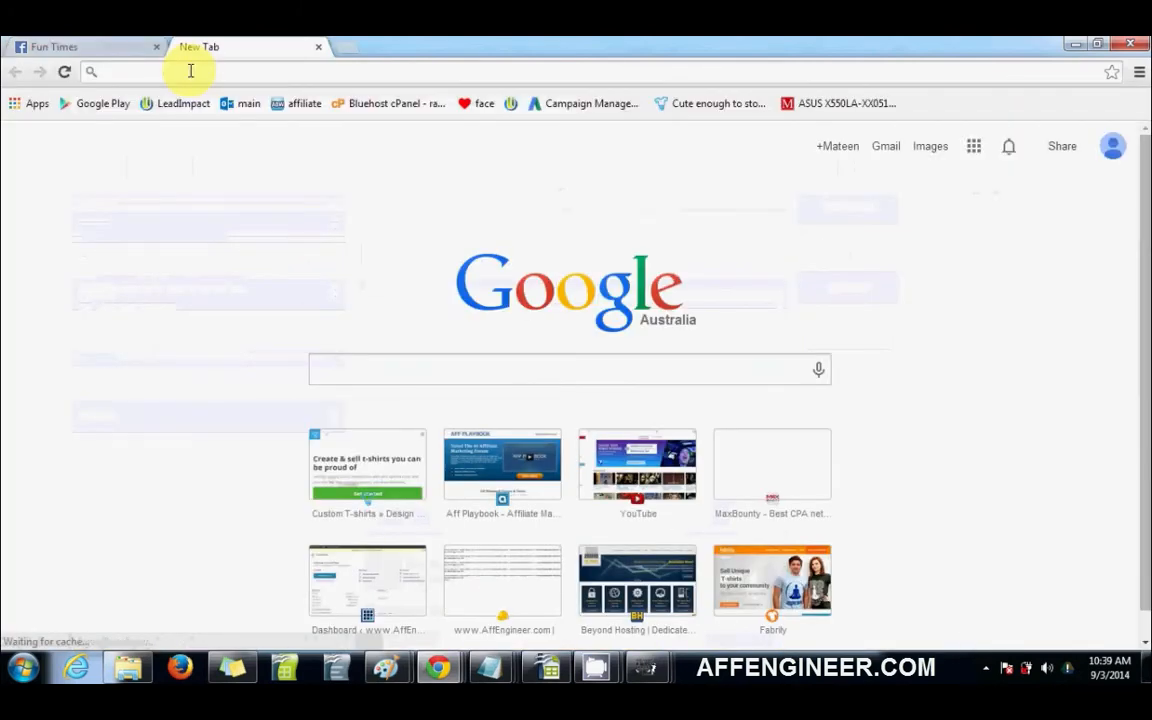
# At the Power Editor URL, create campaign, ad set and ad named 'test' with Page Post Engagement objective.
pyautogui.write('https://www.facebook.com/ads/manage/powereditor/')
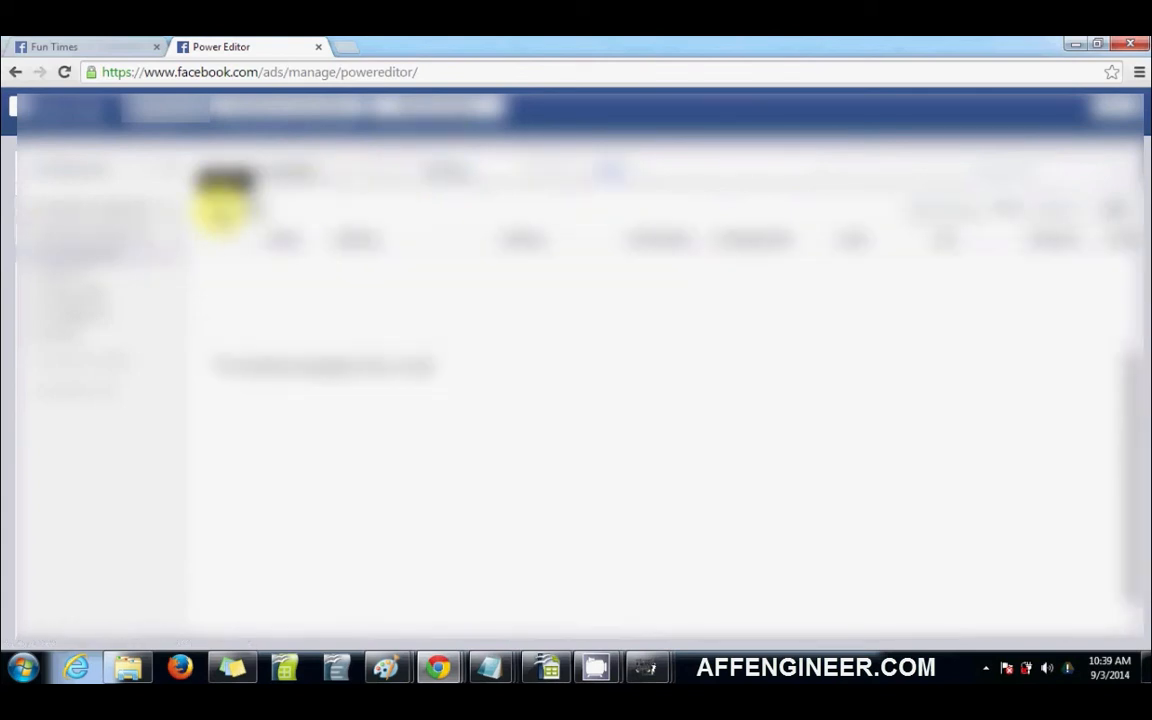
pyautogui.click(212, 208)
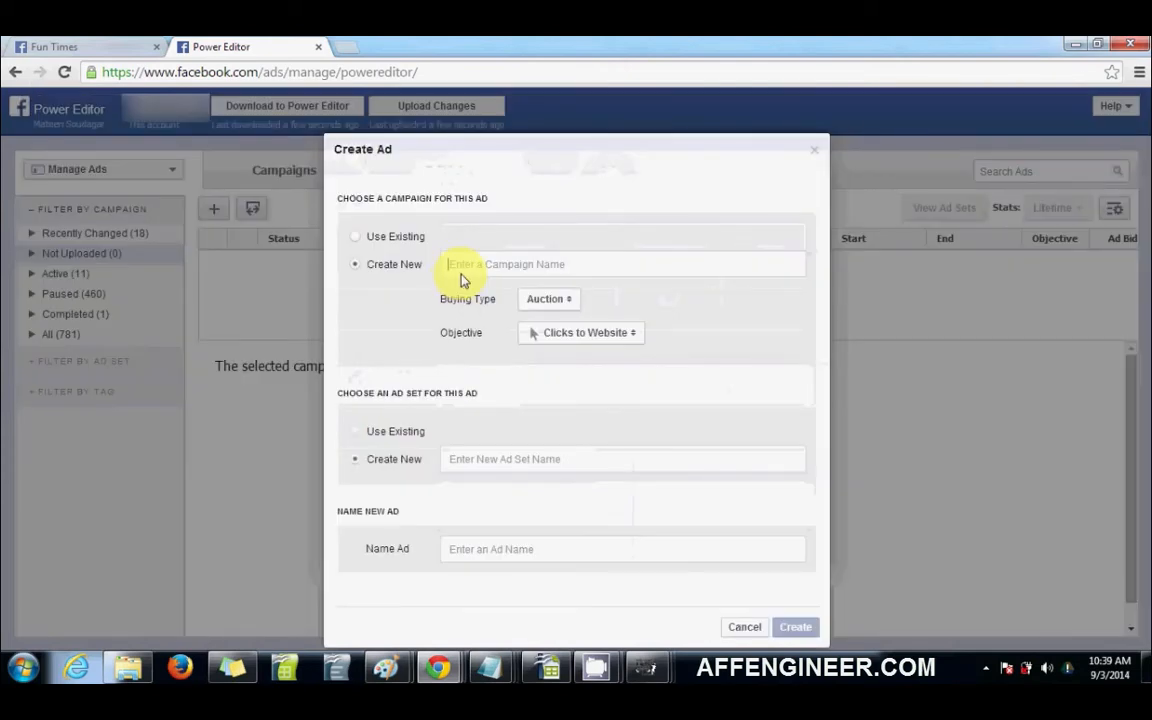
pyautogui.write('test')
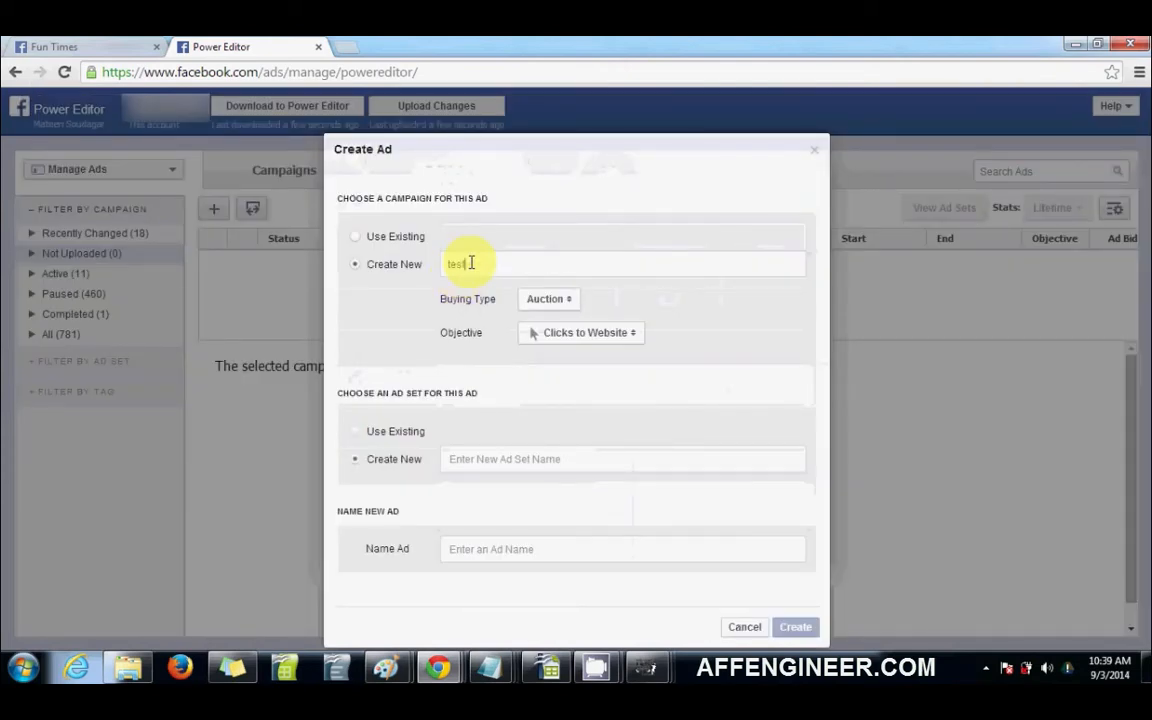
pyautogui.click(588, 332)
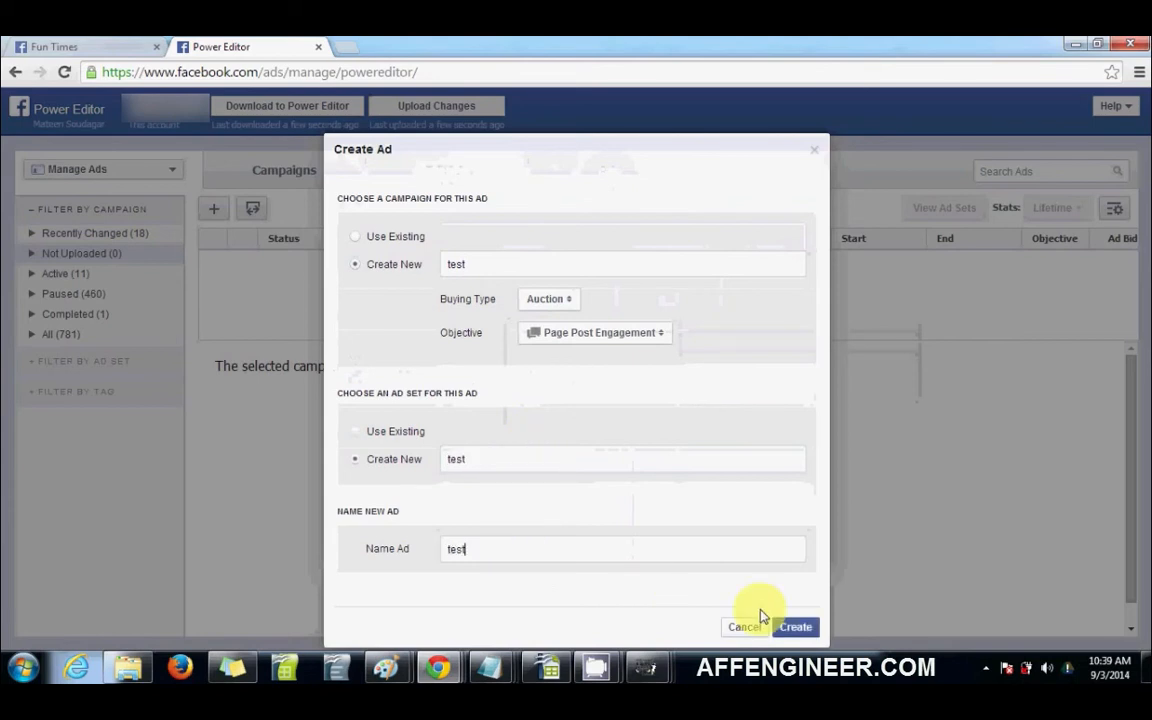
pyautogui.click(796, 628)
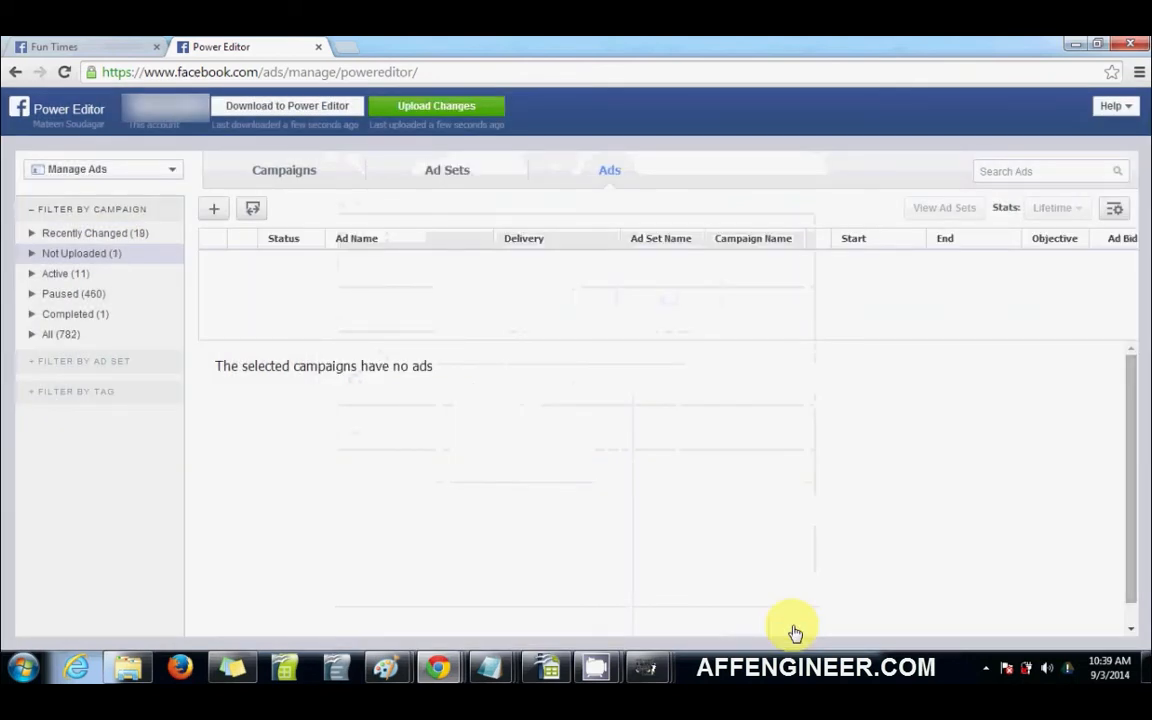
# Select the test ad and review its Audience settings before returning to Creative.
pyautogui.click(212, 208)
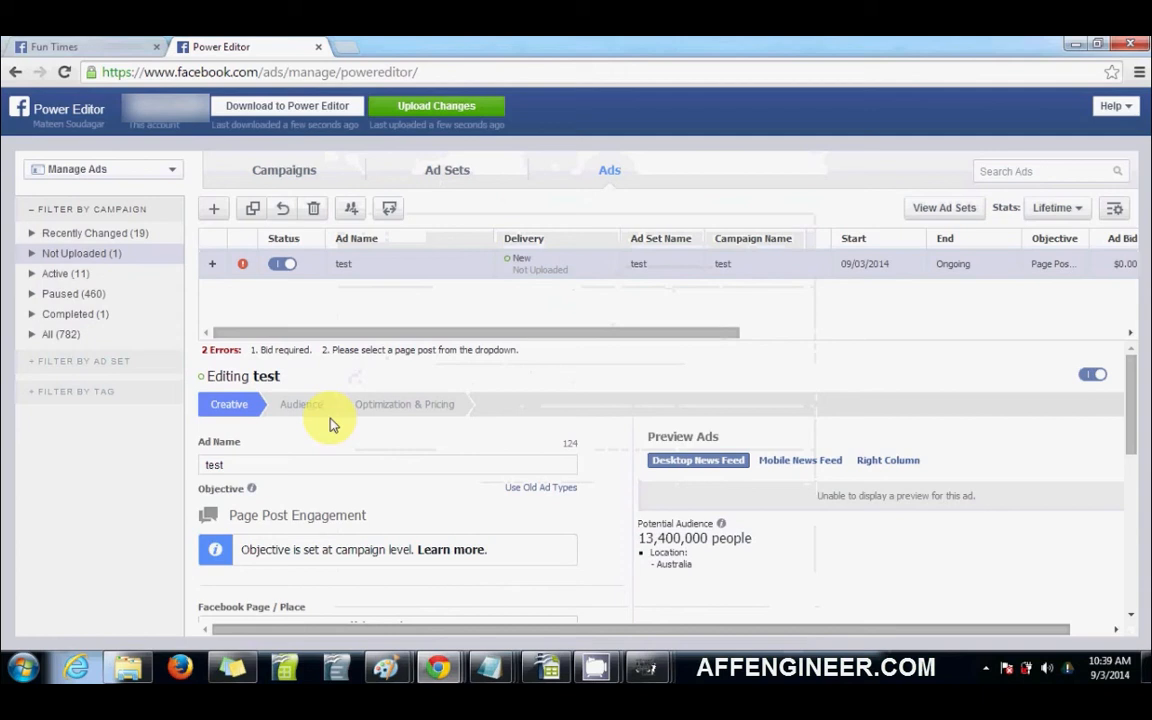
pyautogui.click(300, 404)
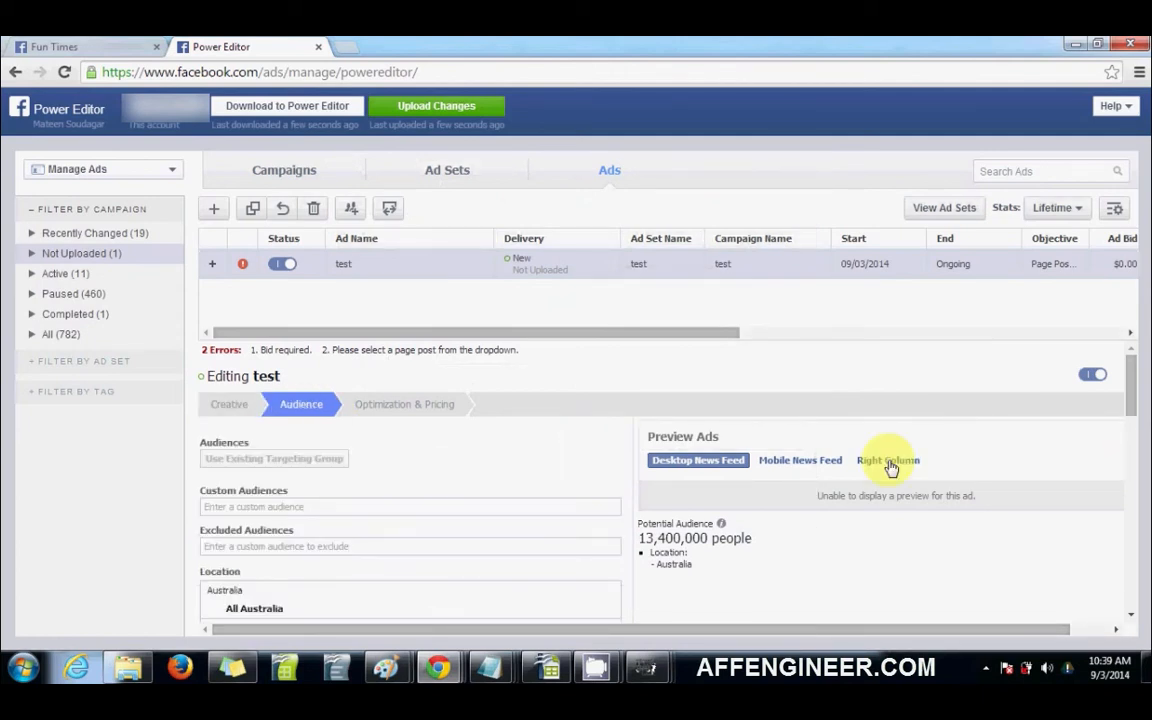
pyautogui.click(228, 404)
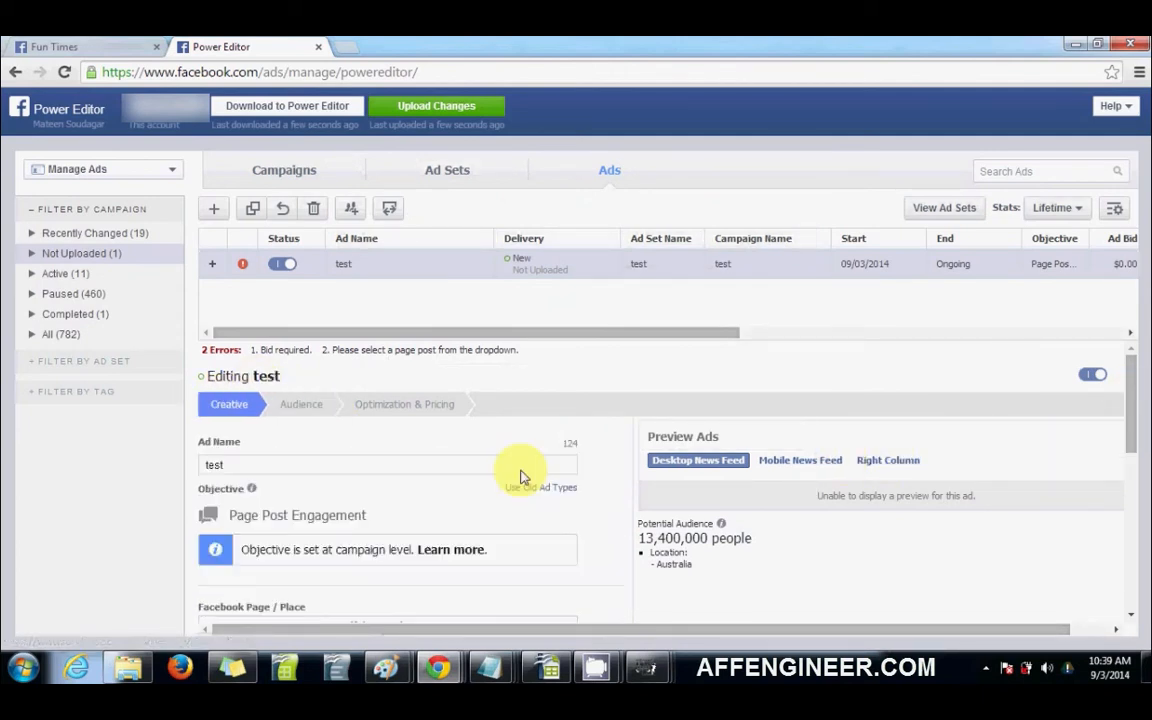
pyautogui.scroll(-3)
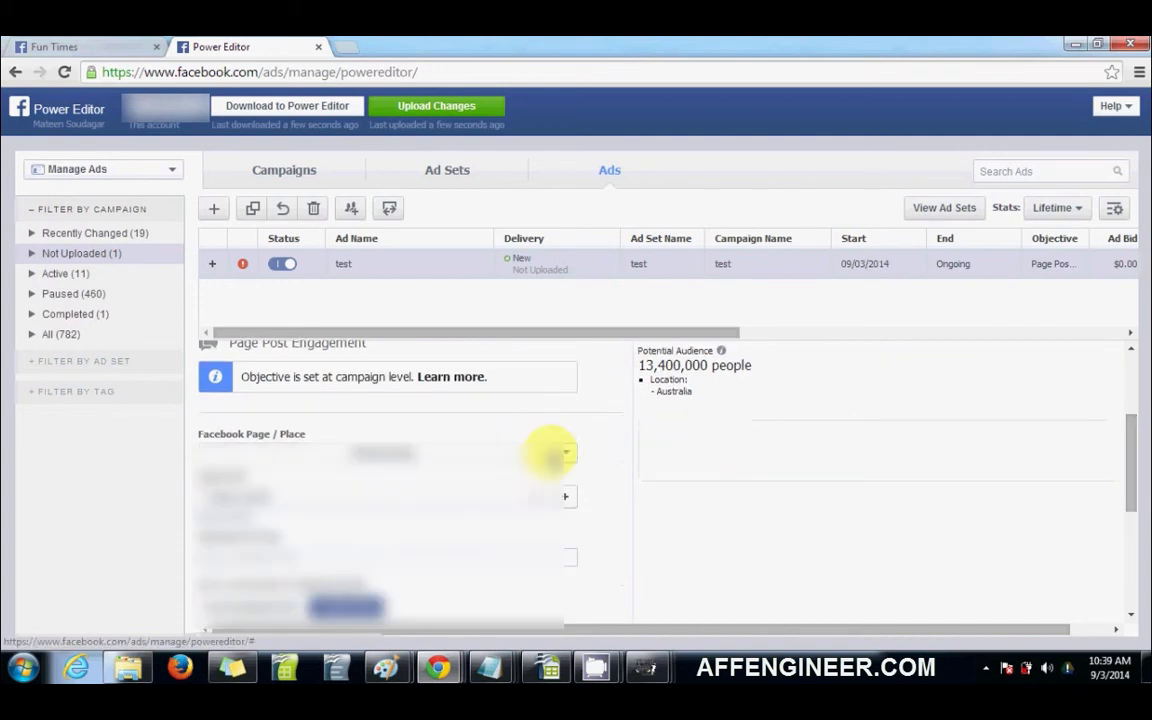
# Set Fun Times as the ad's page and pick the Just Released post to promote.
pyautogui.click(568, 452)
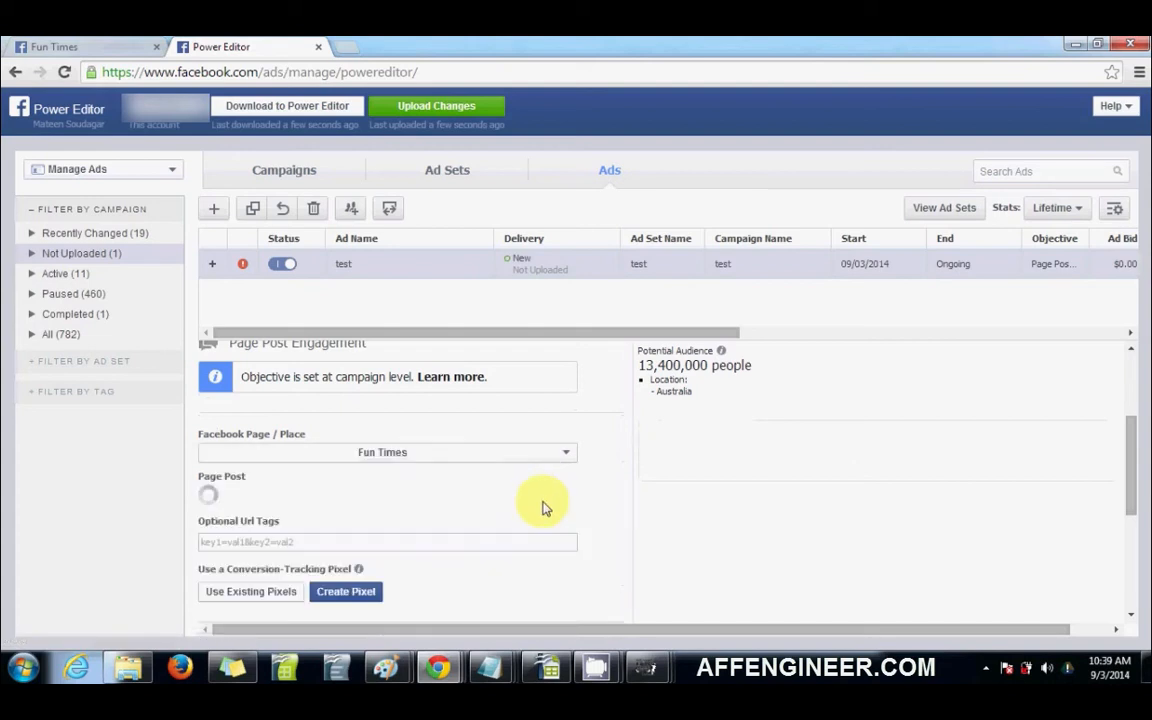
pyautogui.click(382, 496)
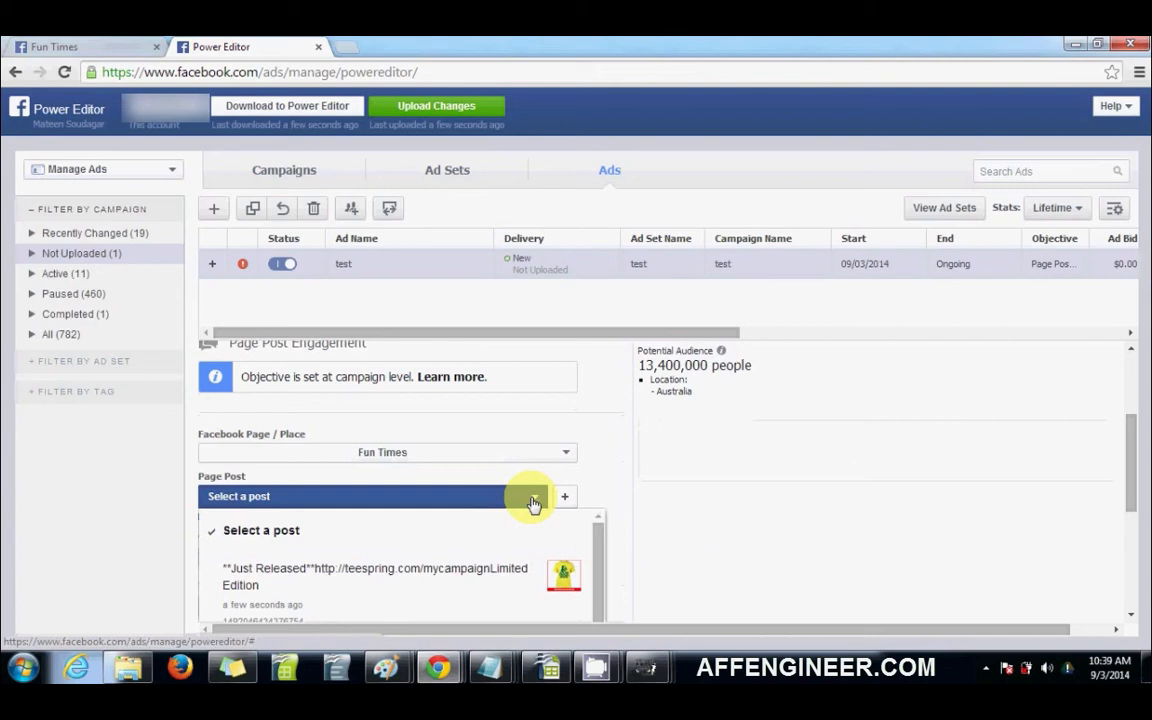
pyautogui.click(376, 576)
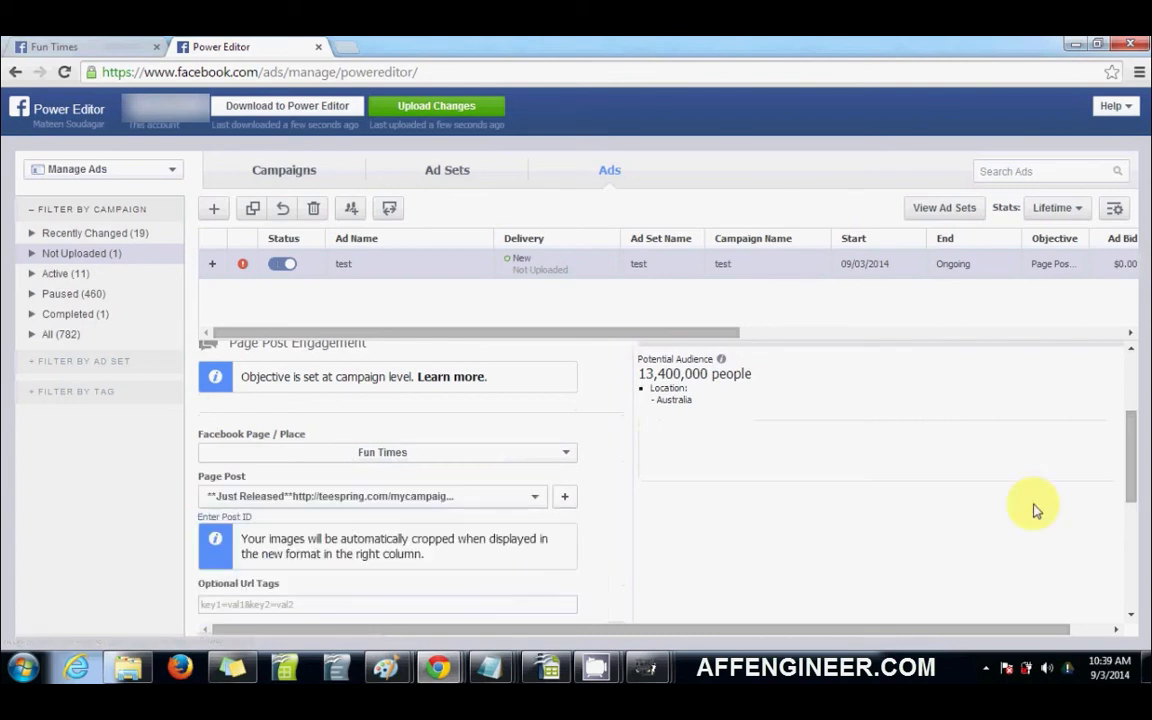
pyautogui.scroll(-3)
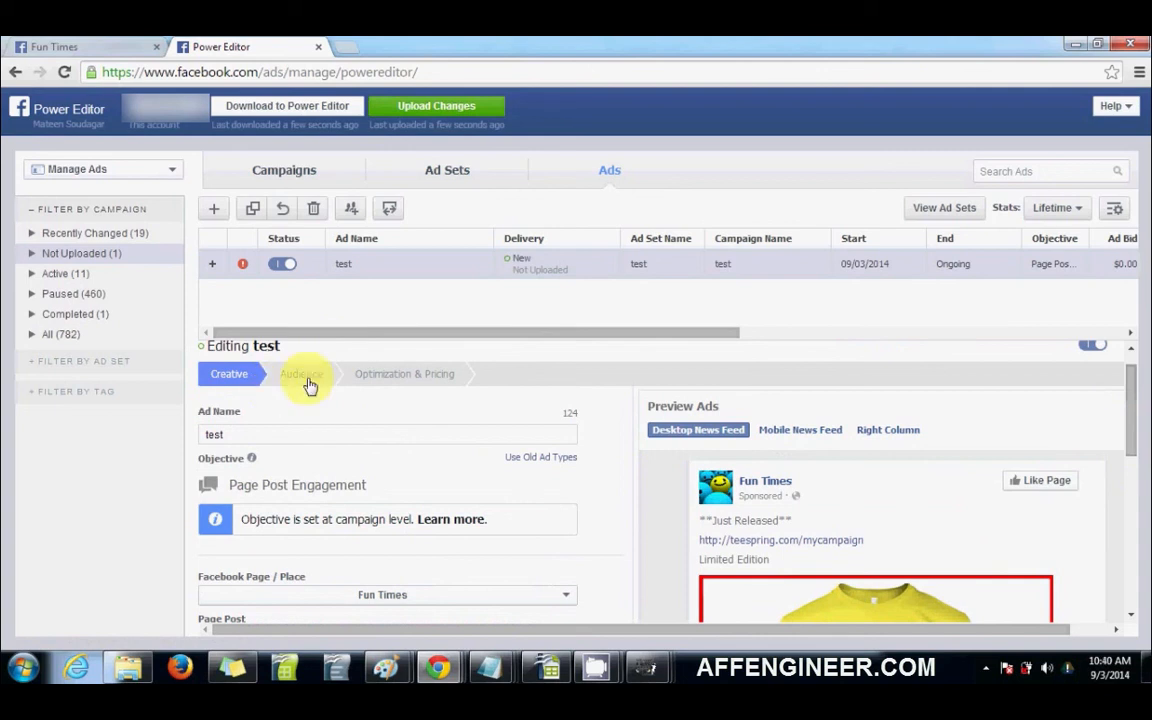
pyautogui.moveTo(432, 388)
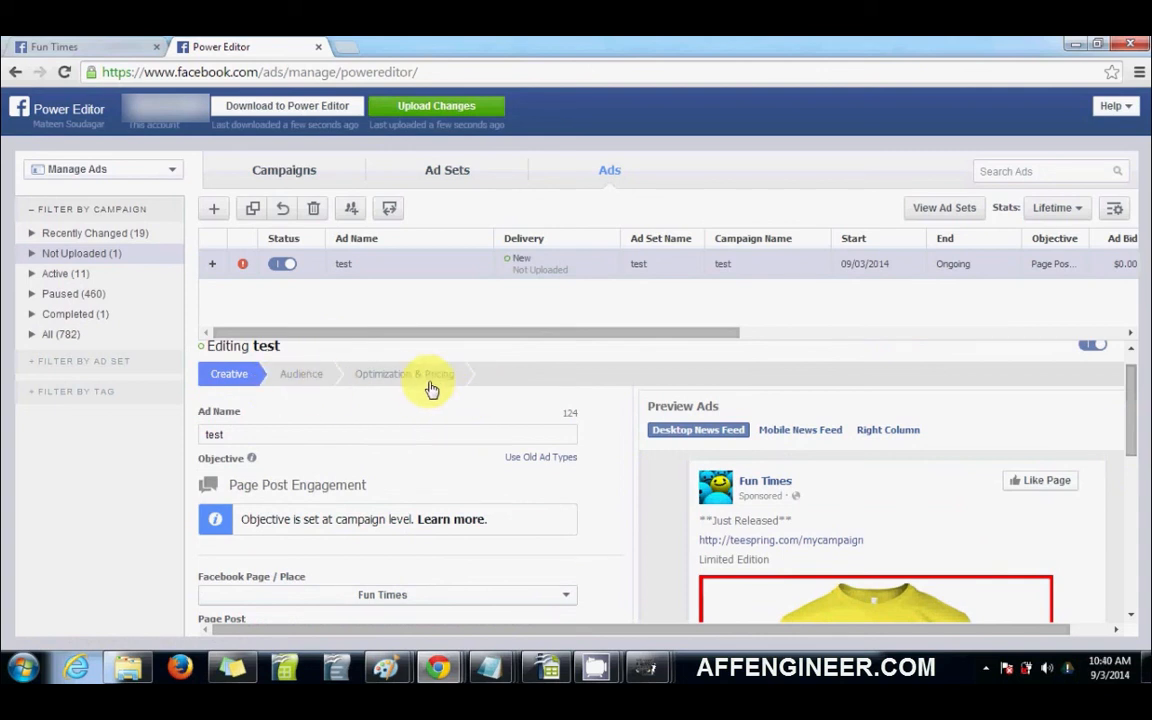
pyautogui.scroll(-3)
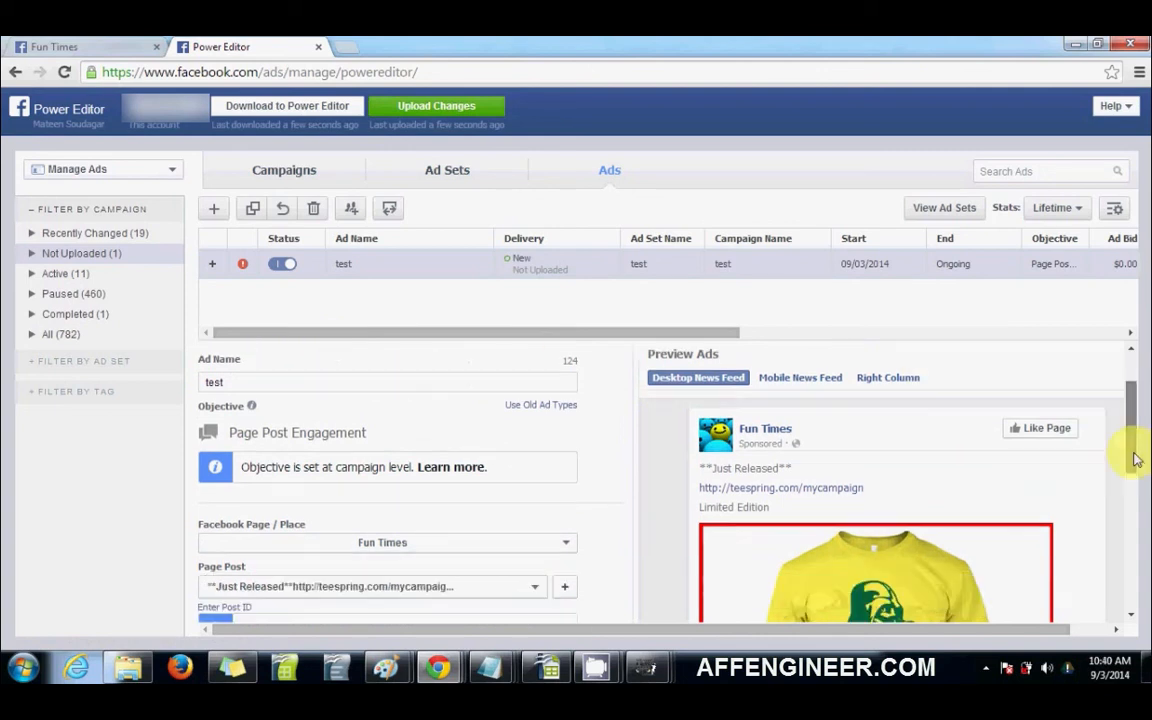
pyautogui.scroll(-3)
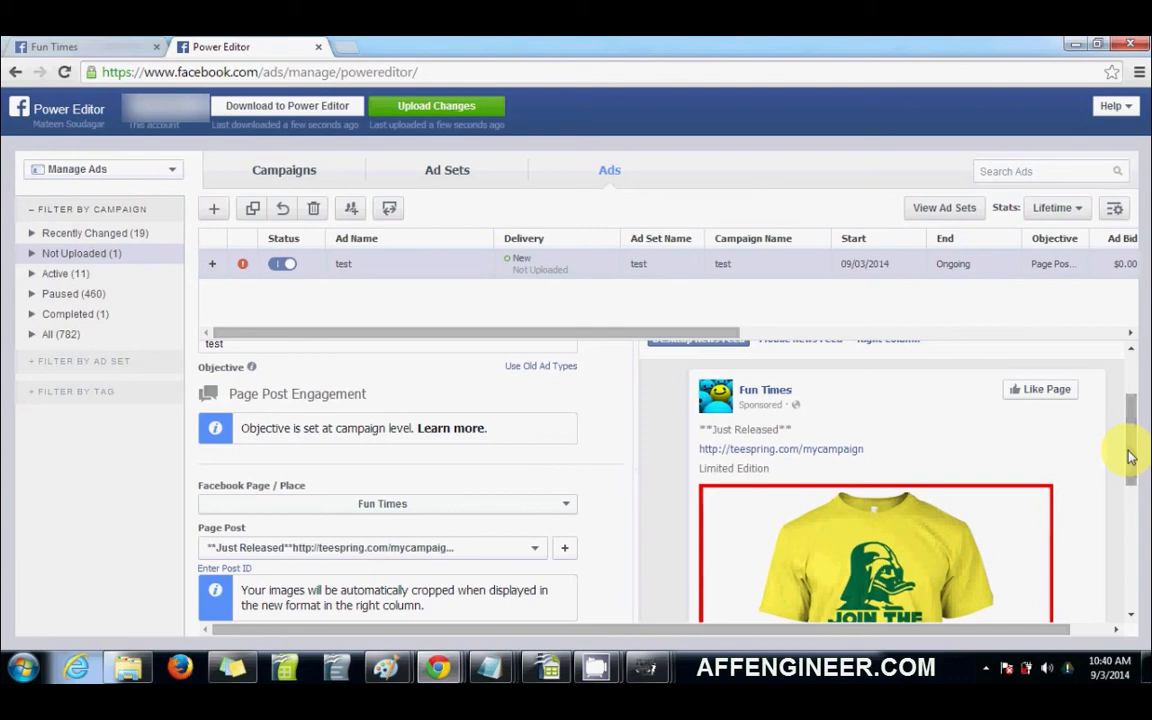
pyautogui.scroll(-3)
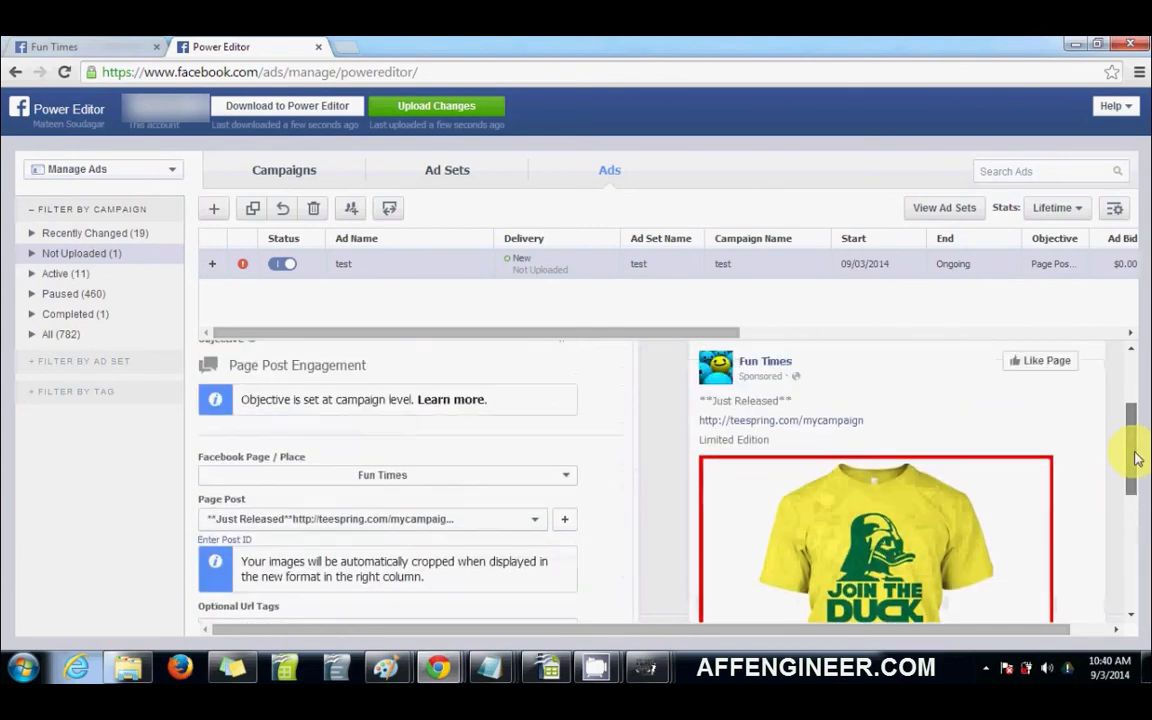
pyautogui.scroll(-3)
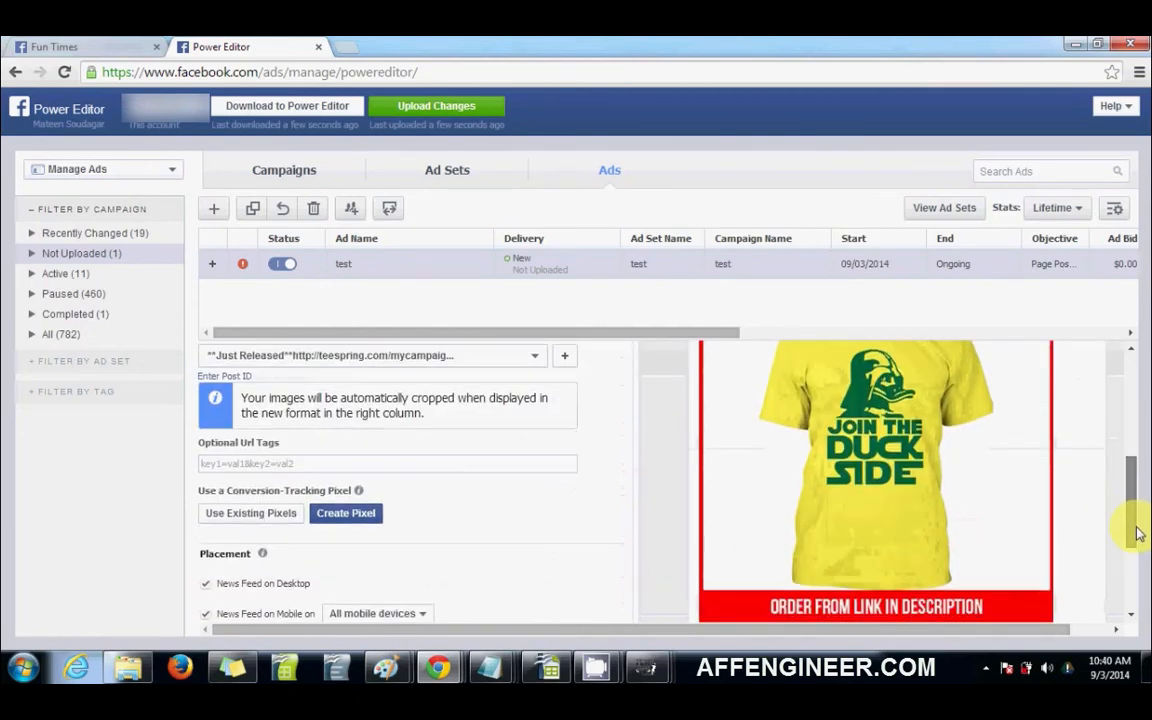
pyautogui.scroll(-3)
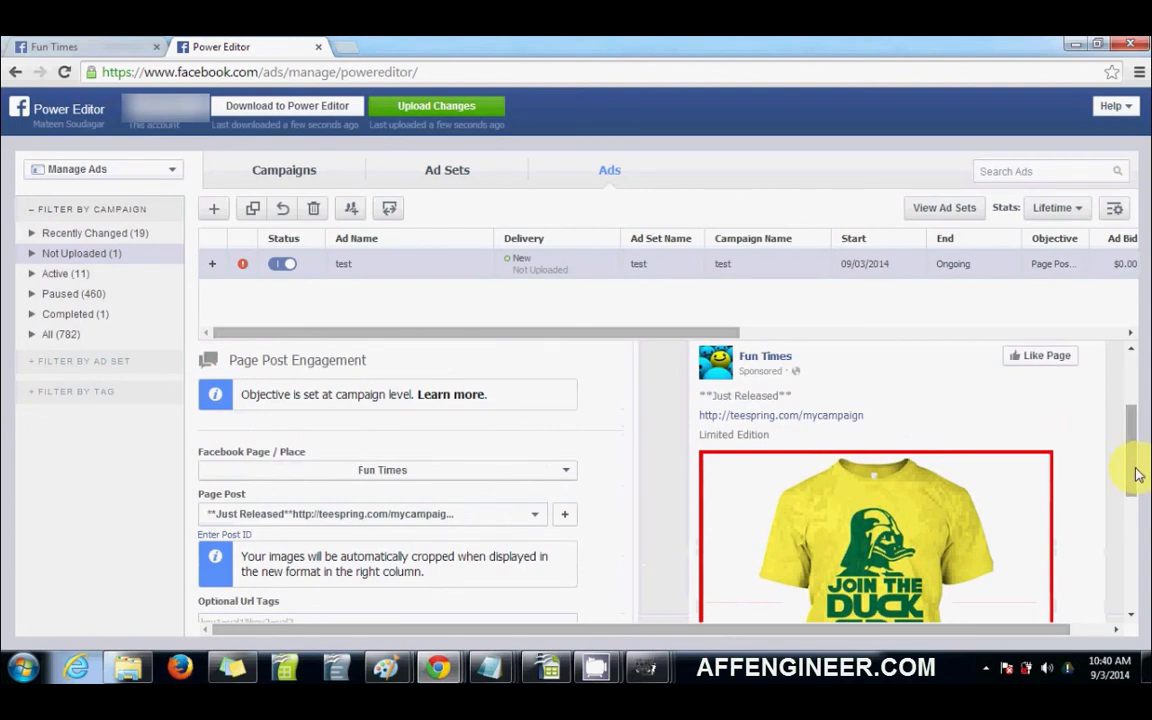
pyautogui.scroll(-3)
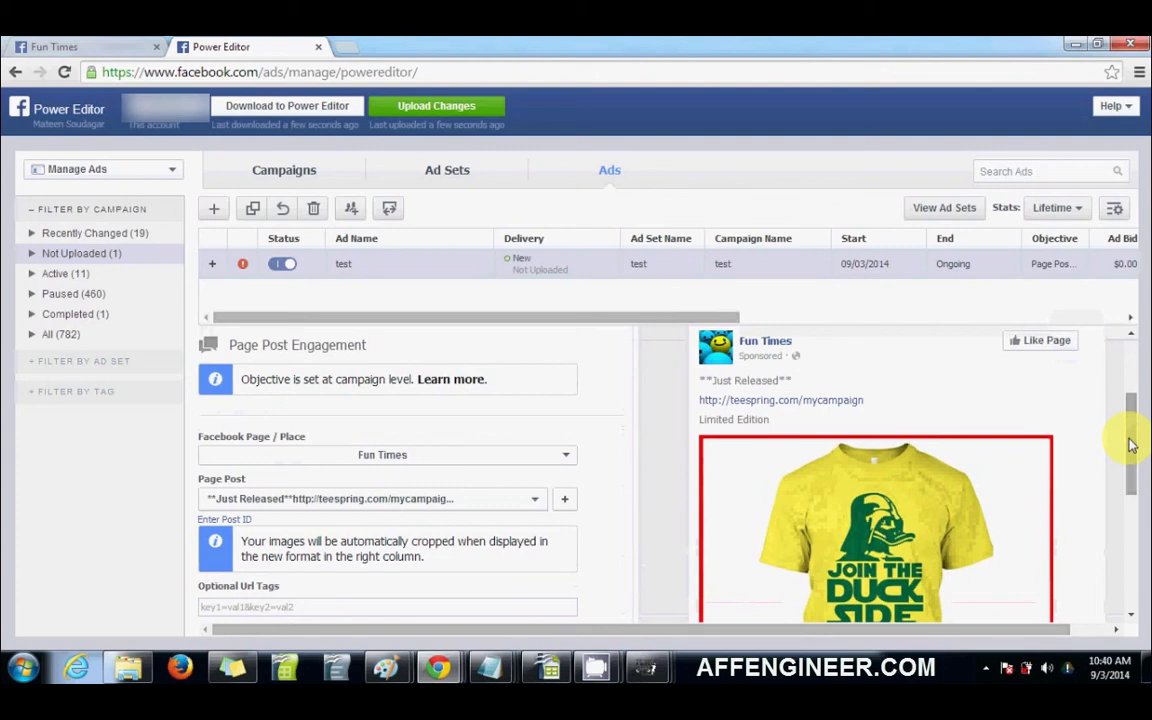
pyautogui.moveTo(856, 388)
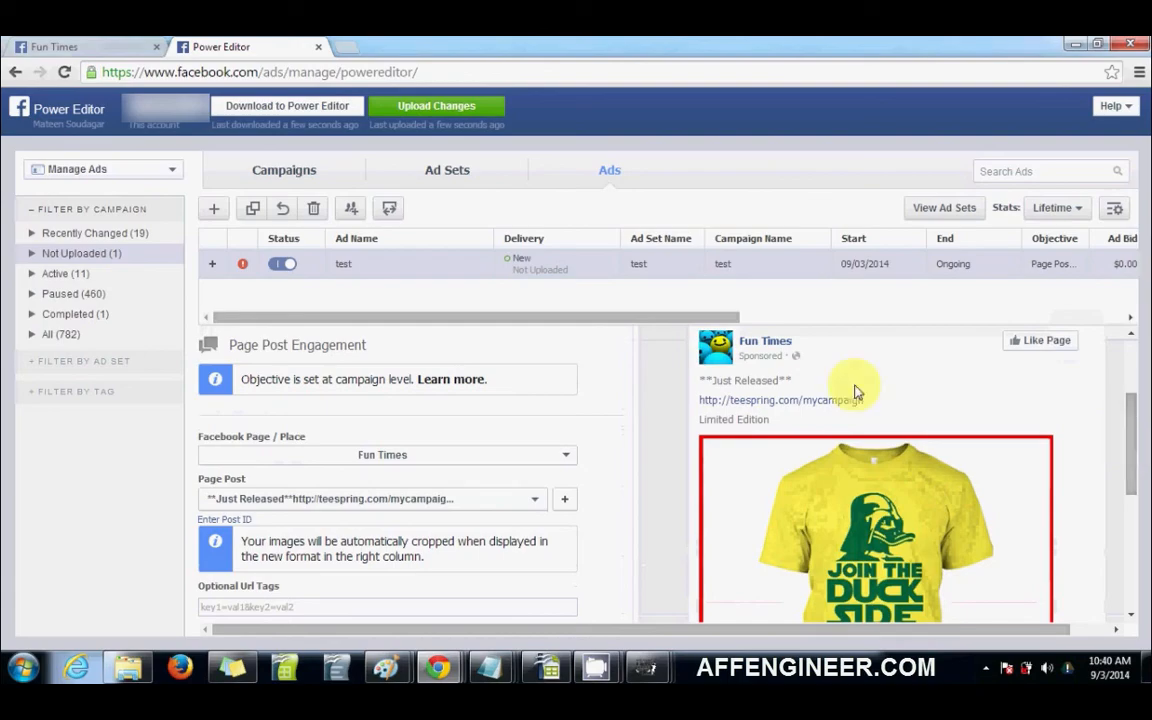